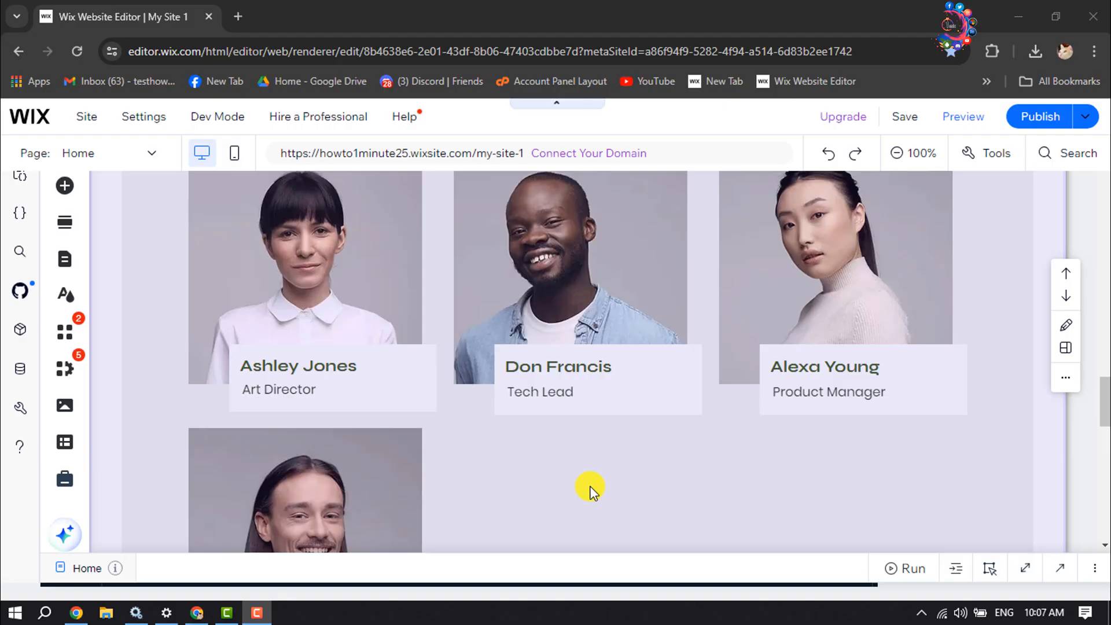
pyautogui.moveTo(140, 167)
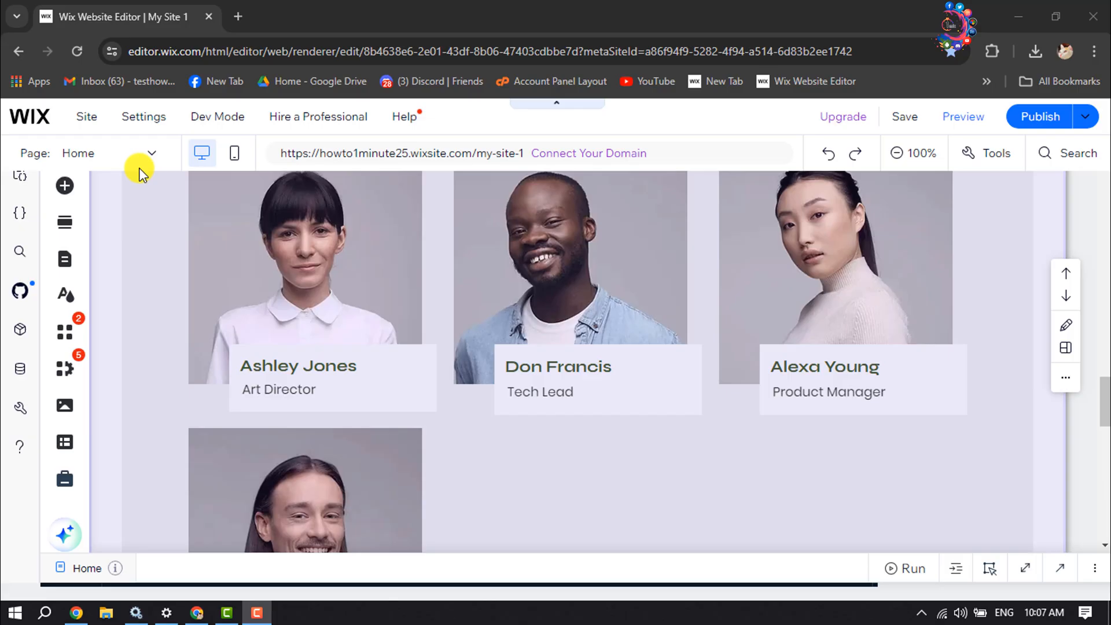
pyautogui.moveTo(150, 153)
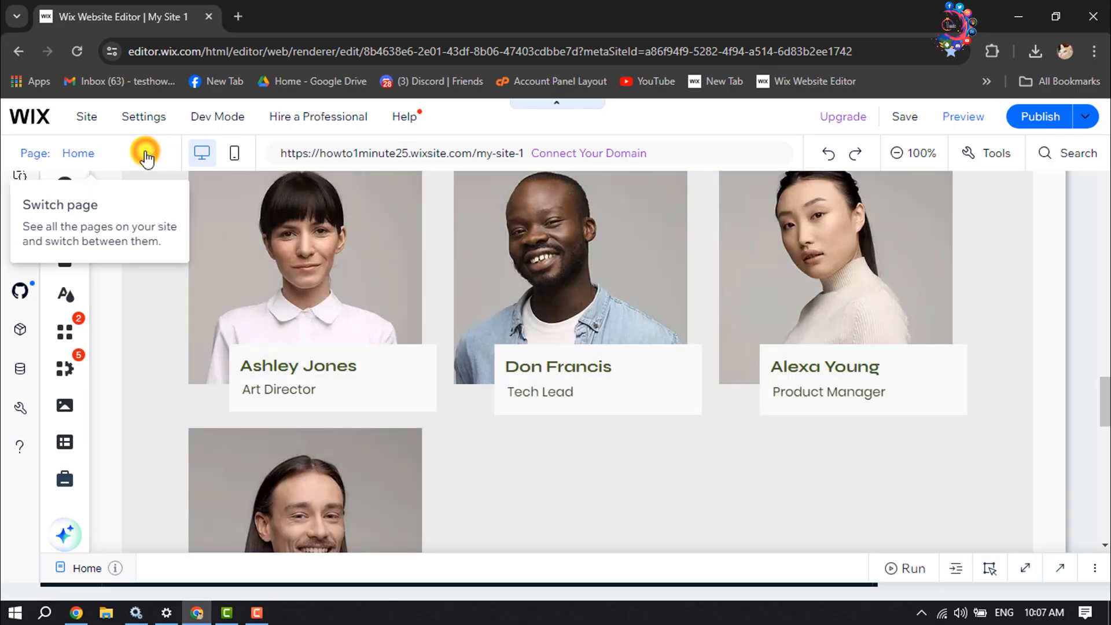
# Step: Show the site pages list to reach the Home page's empty untitled section
pyautogui.click(145, 153)
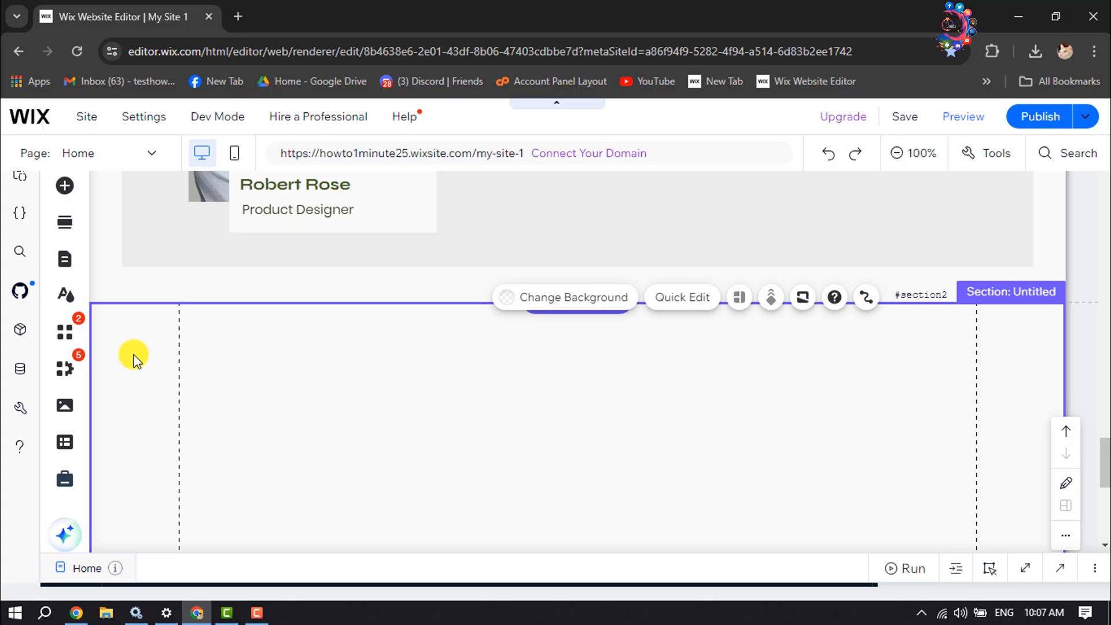
pyautogui.moveTo(65, 185)
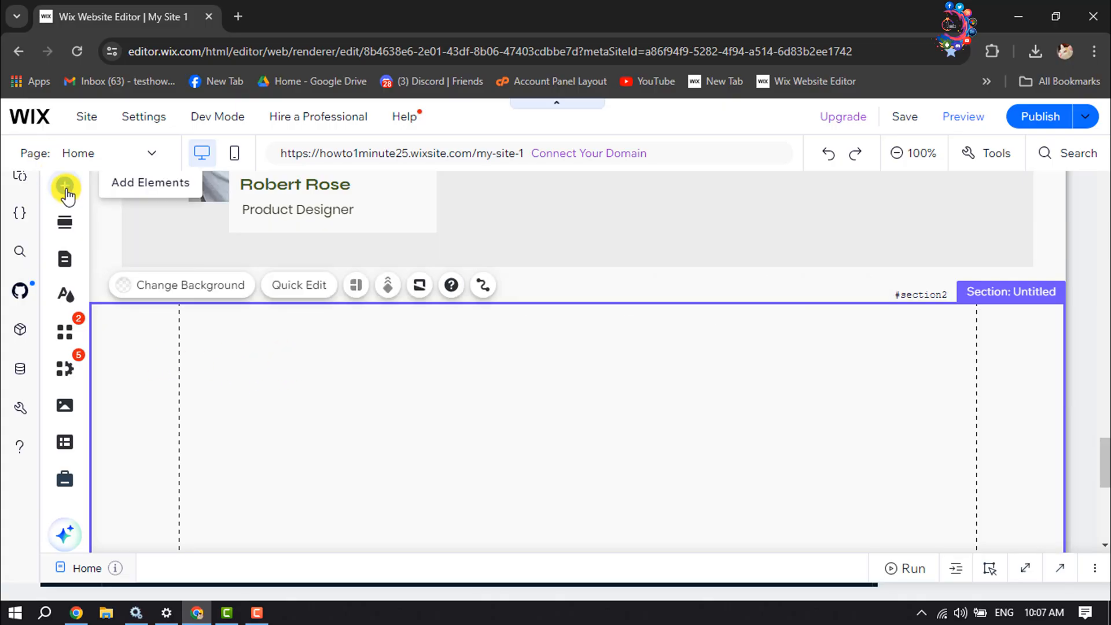
# Step: Browse Add Elements to the Gallery options and place a Slide Deck slider in the empty section
pyautogui.click(65, 187)
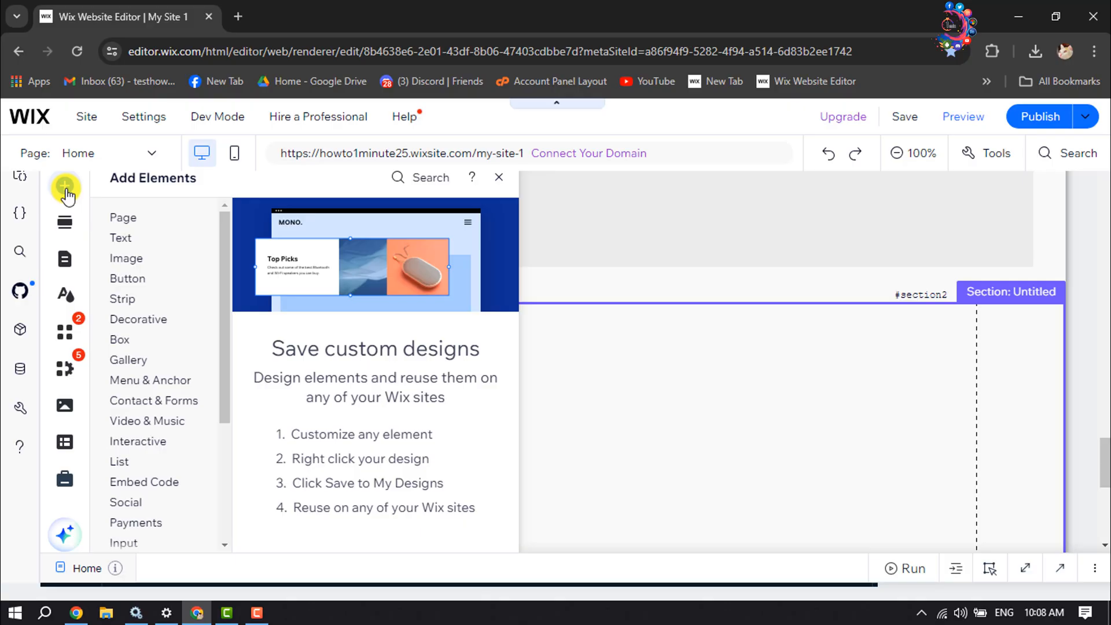
pyautogui.click(127, 278)
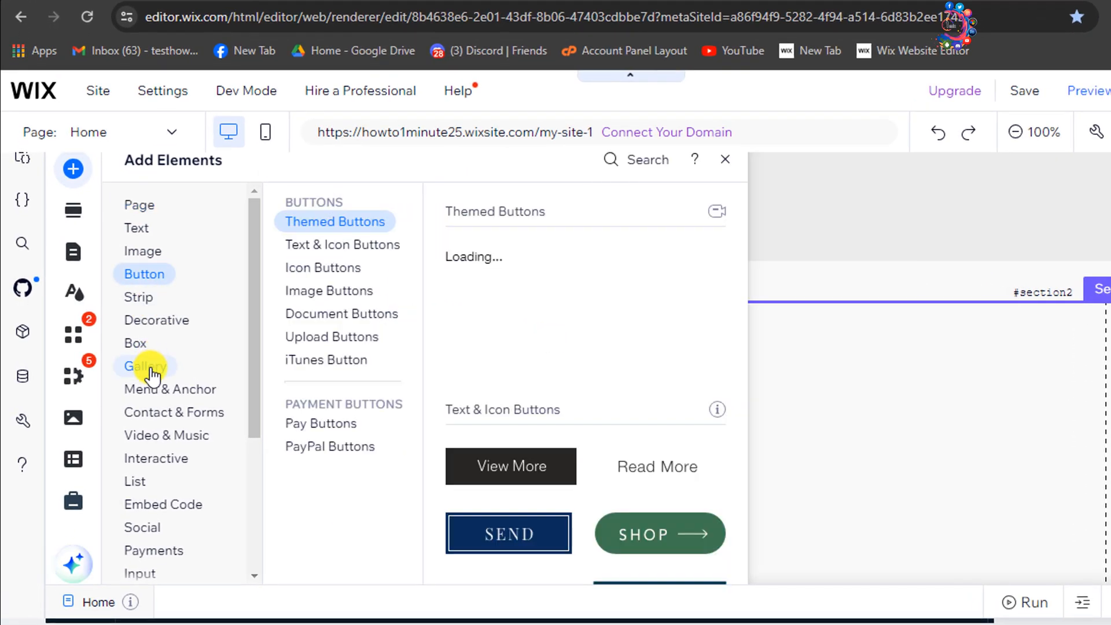
pyautogui.click(146, 366)
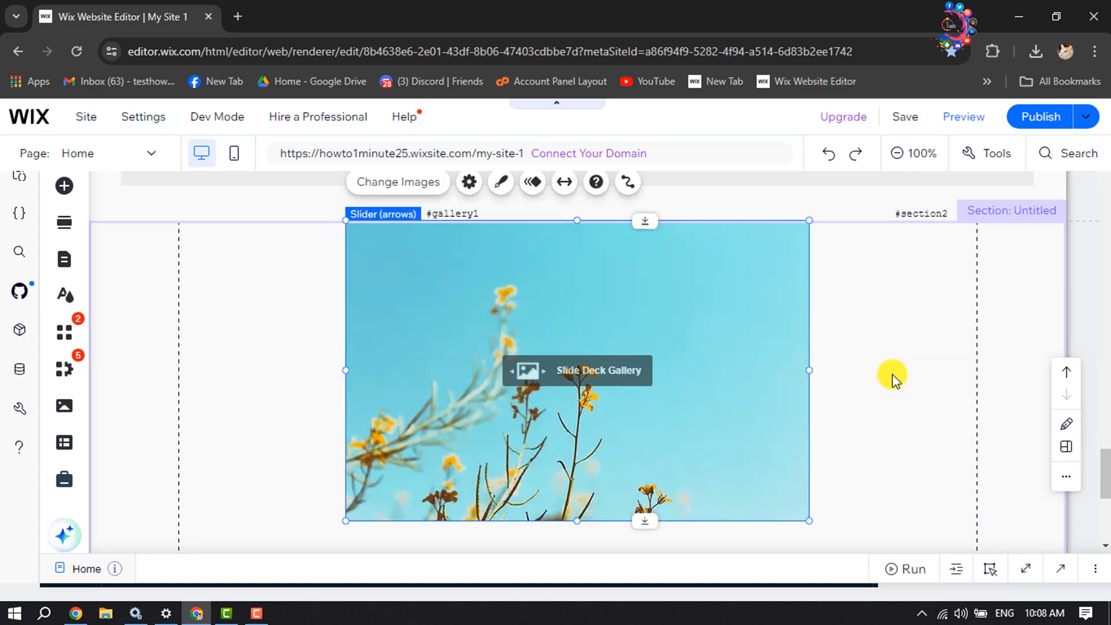
pyautogui.moveTo(877, 375)
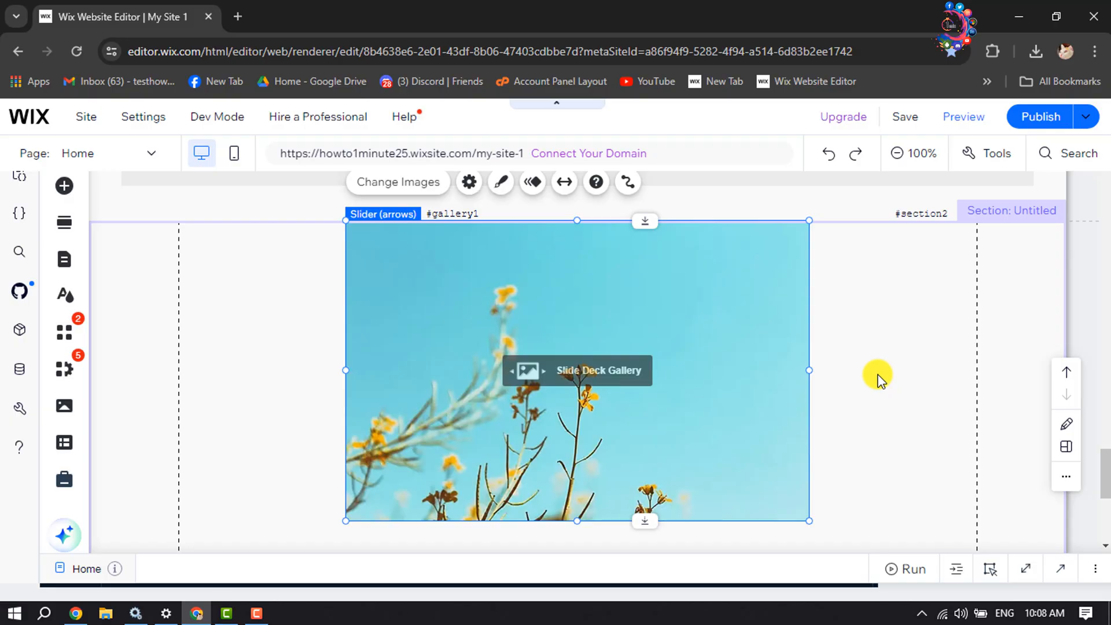
pyautogui.moveTo(349, 197)
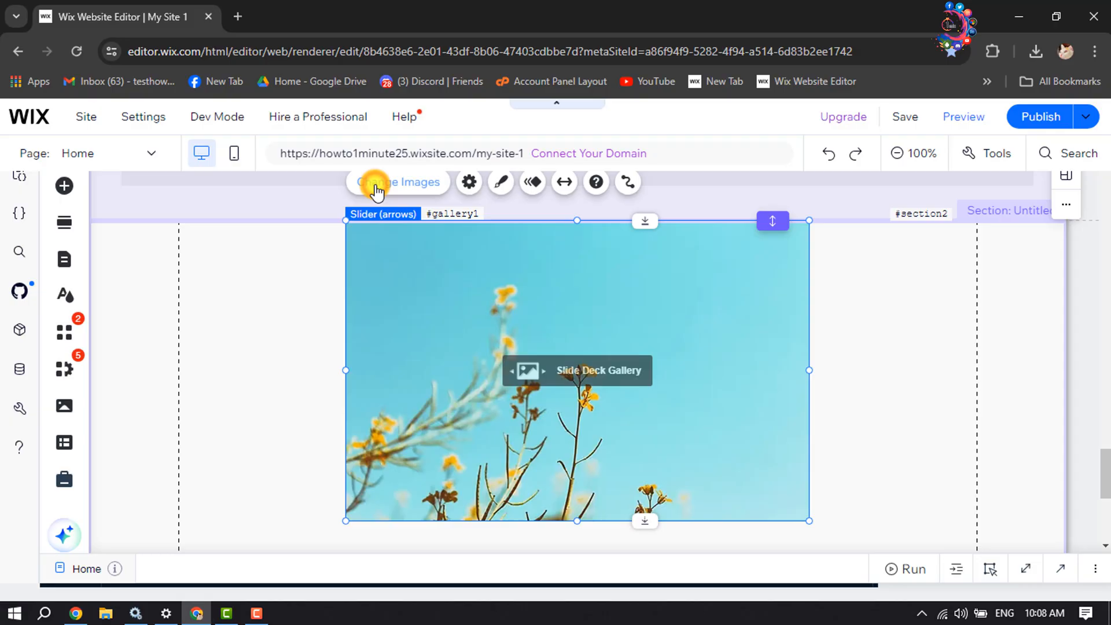
# Step: Bring up Organize Your Gallery Images showing the slider's twelve photos
pyautogui.click(396, 182)
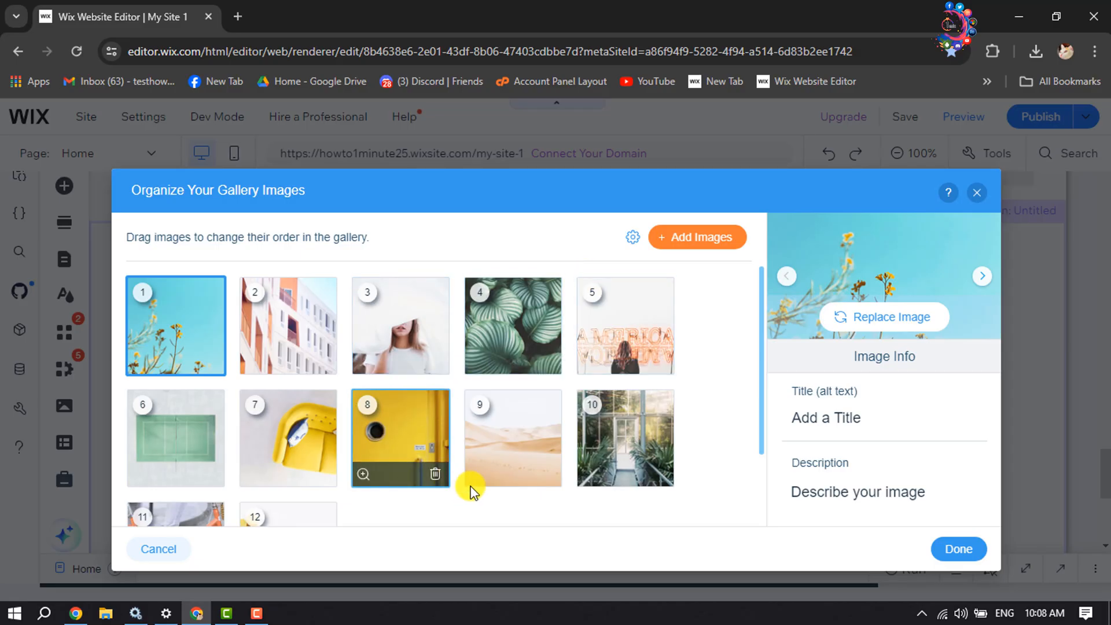
pyautogui.moveTo(464, 454)
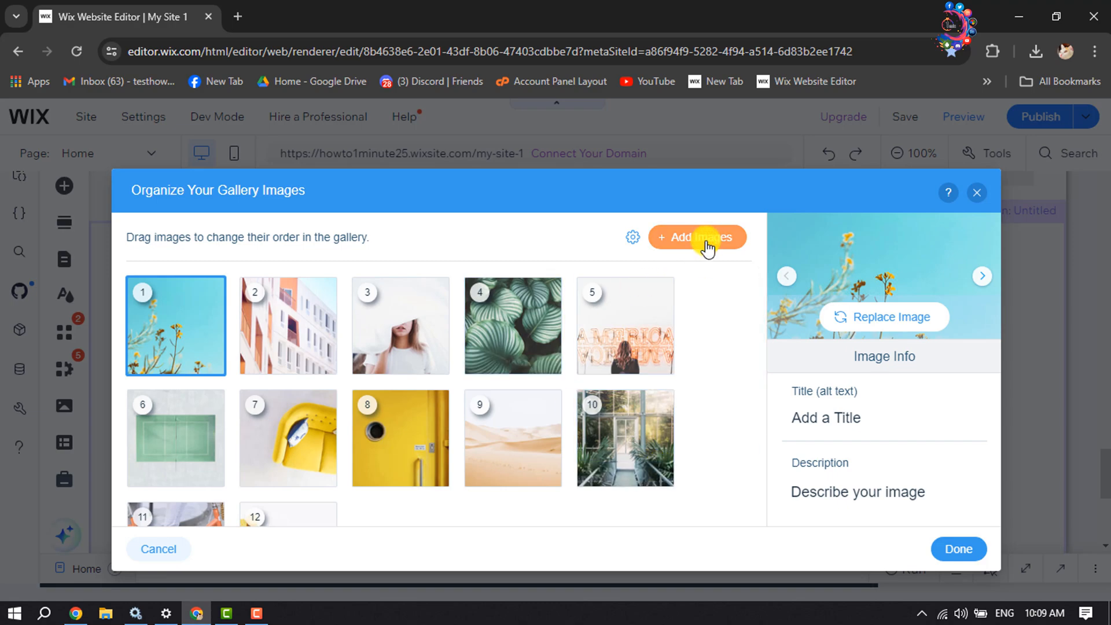
# Step: Bring up the Add Images media manager listing the site's files
pyautogui.click(695, 237)
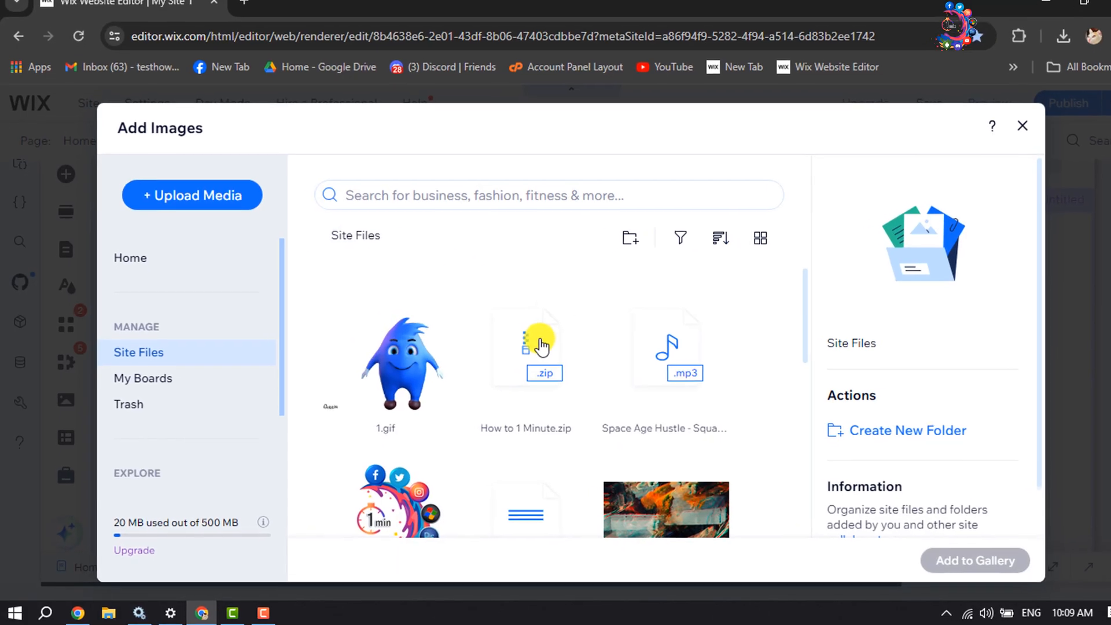
pyautogui.scroll(-3)
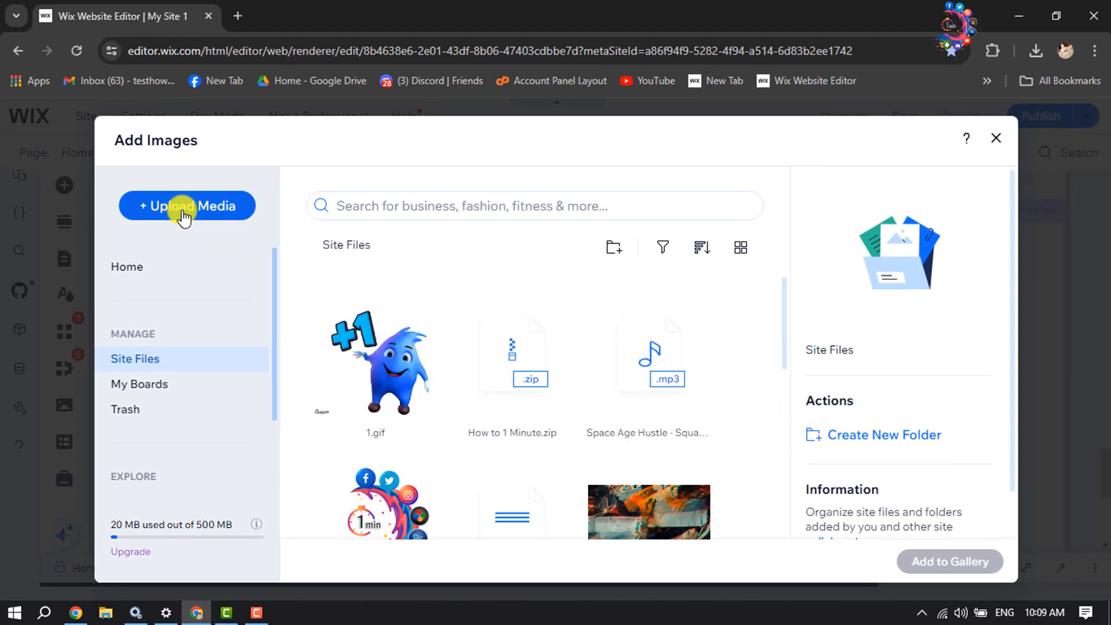
pyautogui.moveTo(197, 301)
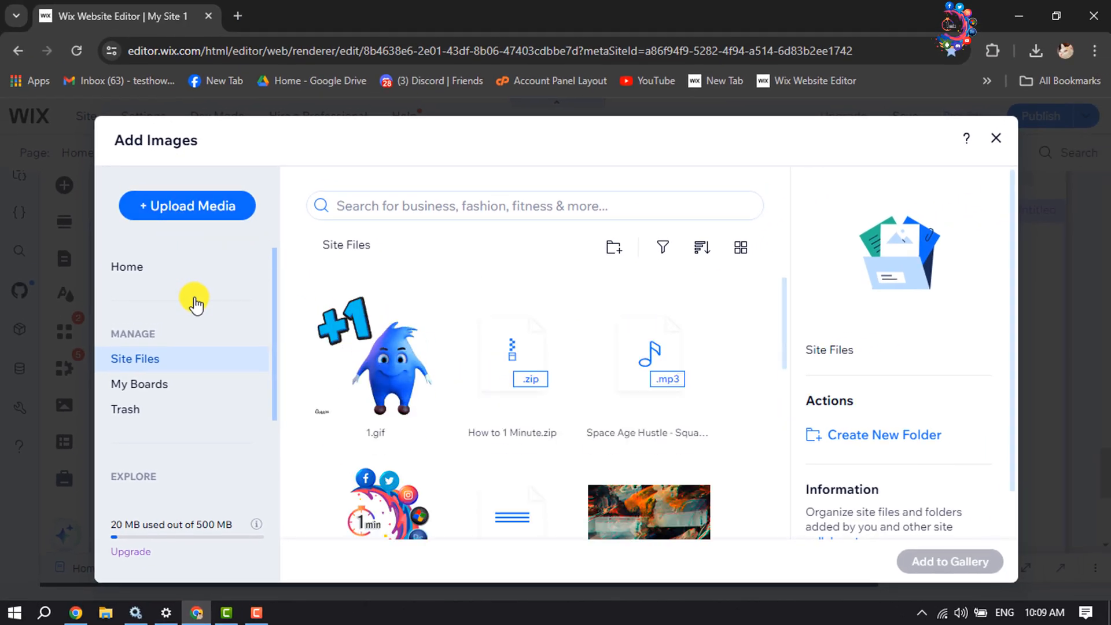
pyautogui.moveTo(832, 163)
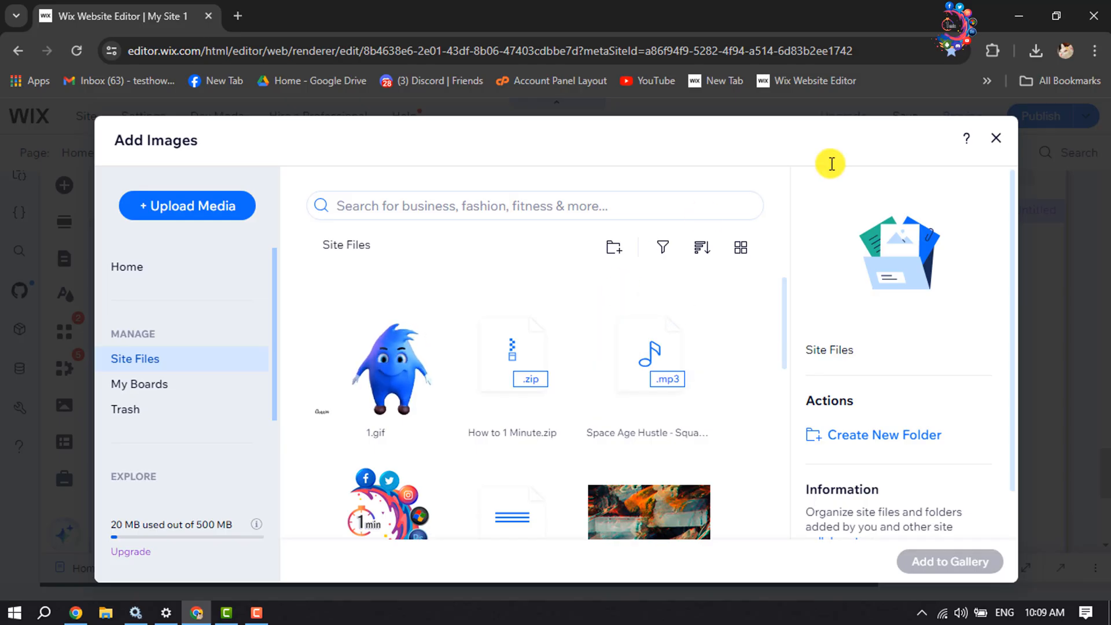
# Step: Close the media manager and the image organizer without changes, keeping the slider as is
pyautogui.click(995, 138)
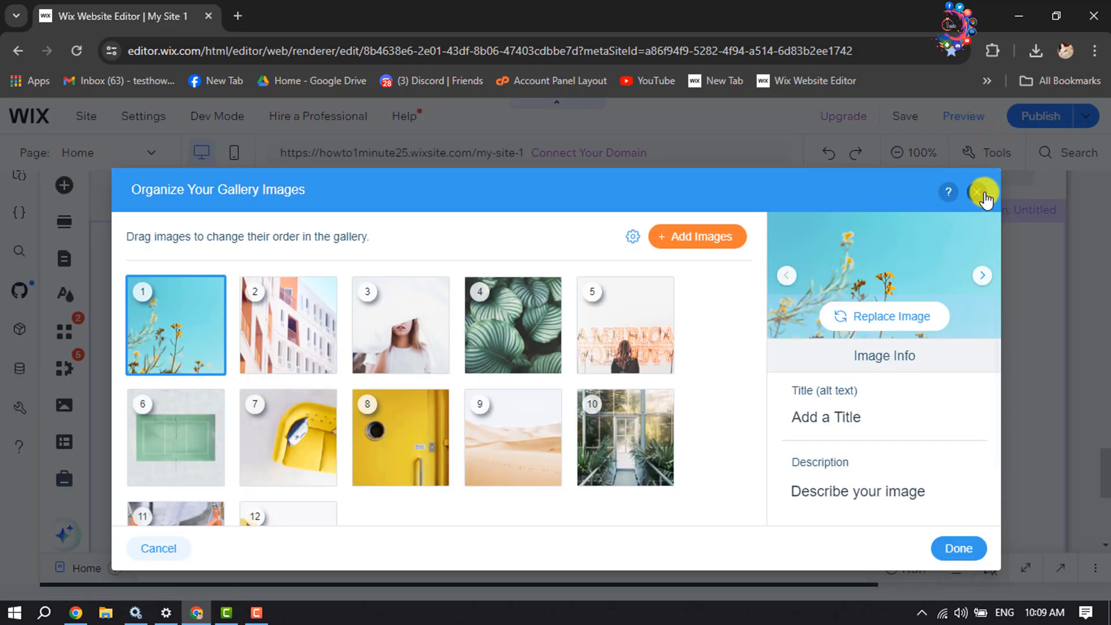
pyautogui.click(982, 192)
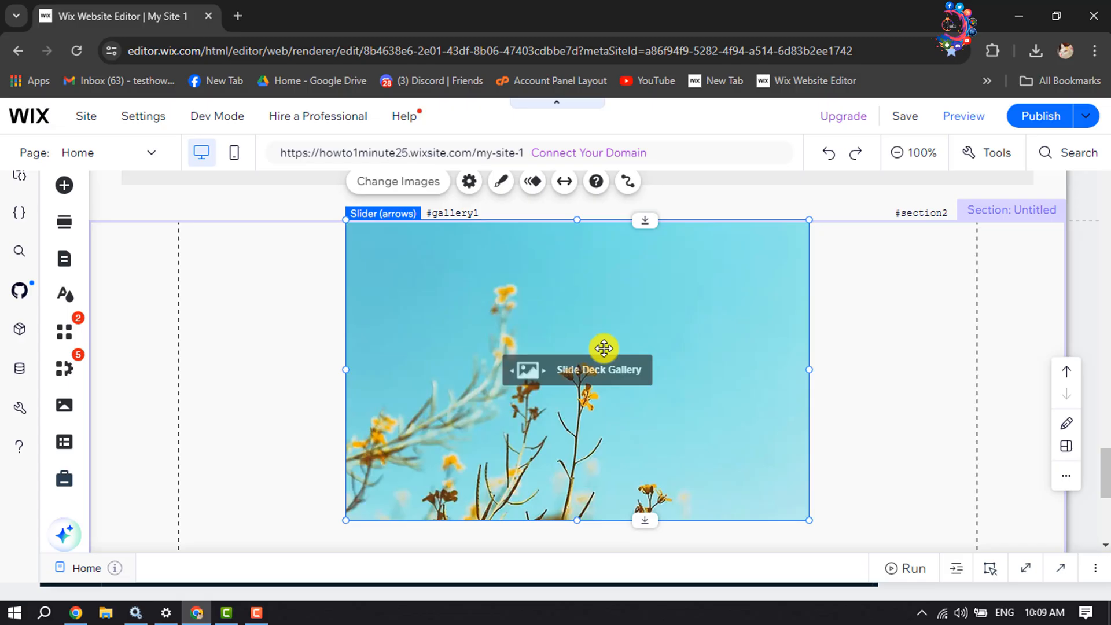
pyautogui.scroll(-3)
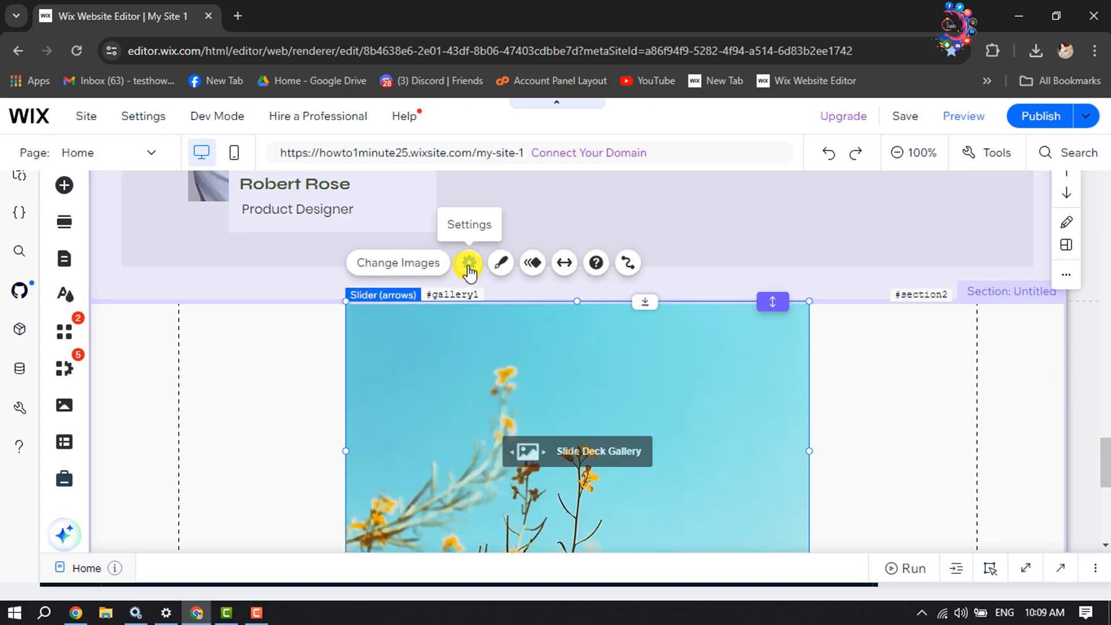
# Step: In Slide Deck Settings toggle the play button and switch on 'Autoplays on loading' with 3 seconds between images
pyautogui.click(469, 263)
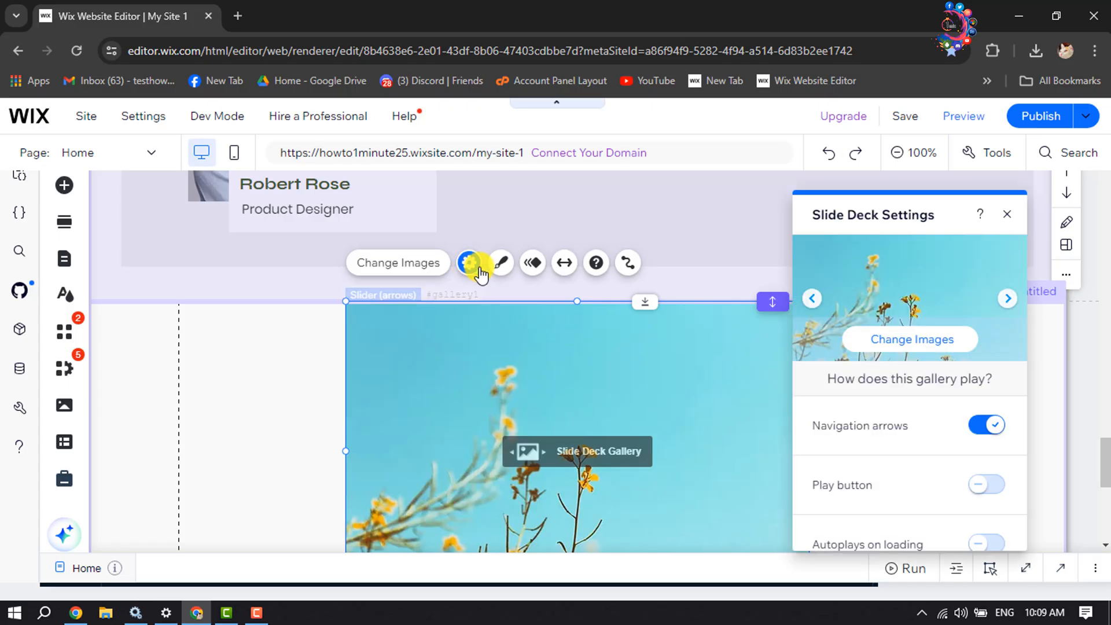
pyautogui.scroll(-3)
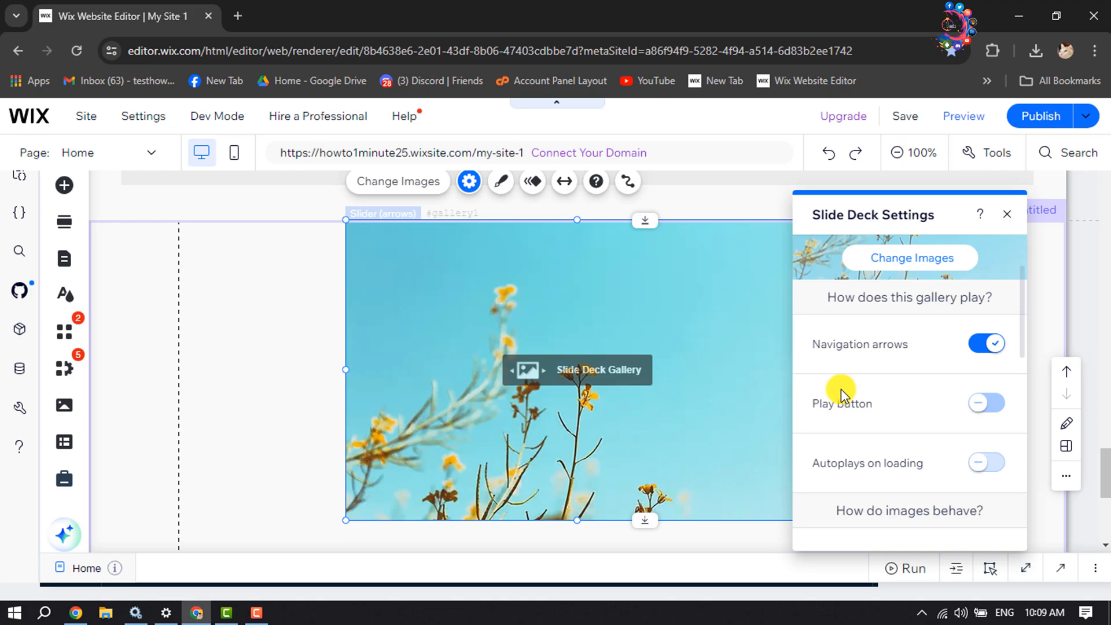
pyautogui.moveTo(388, 376)
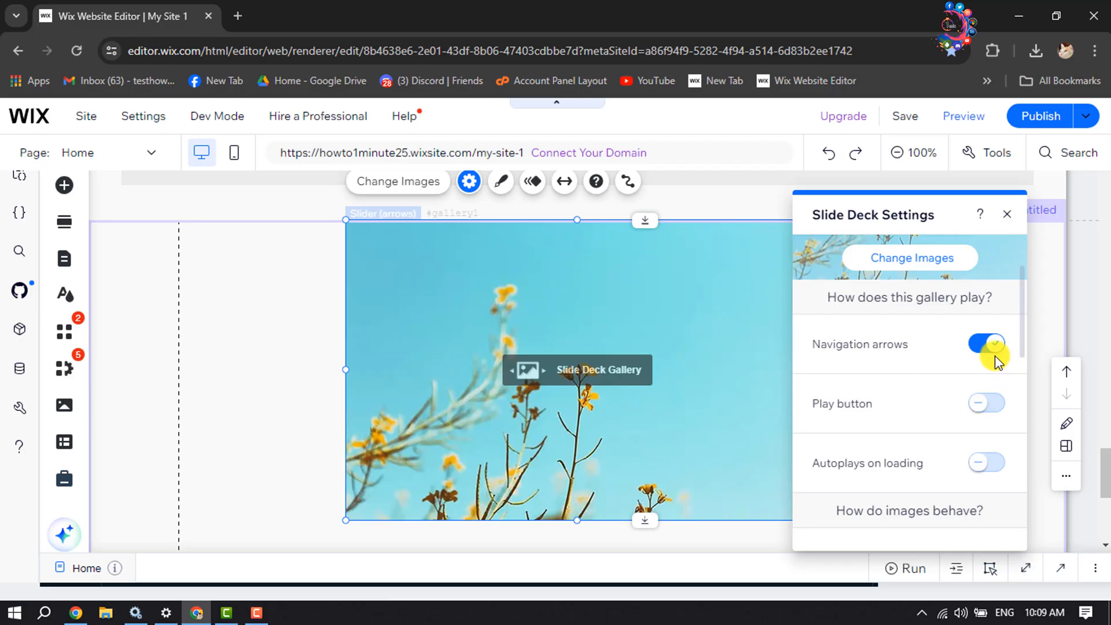
pyautogui.click(985, 403)
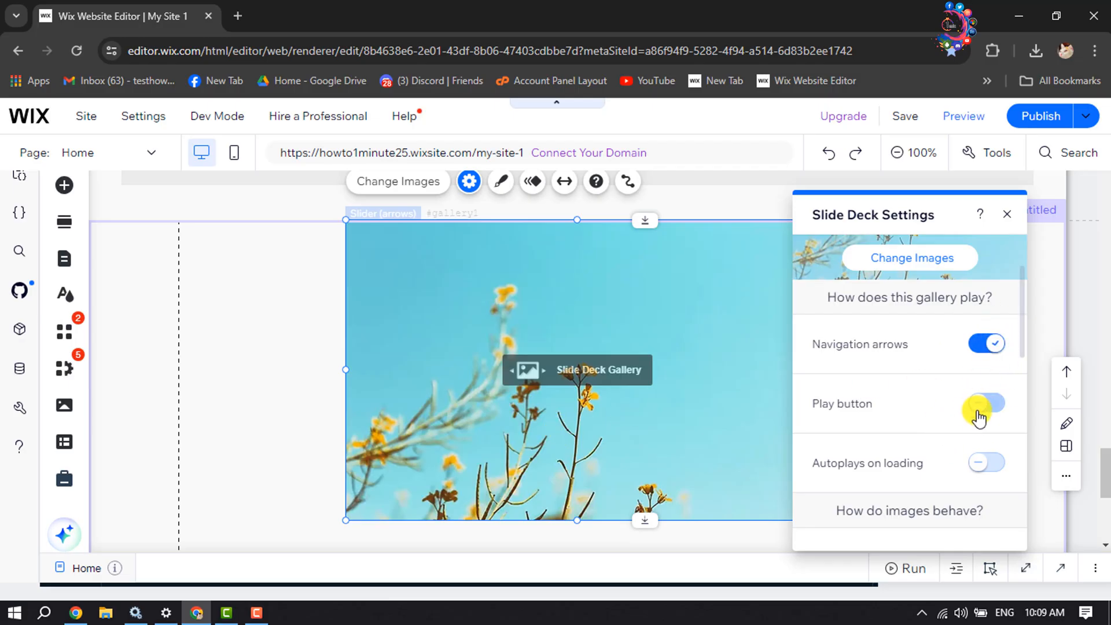
pyautogui.click(987, 403)
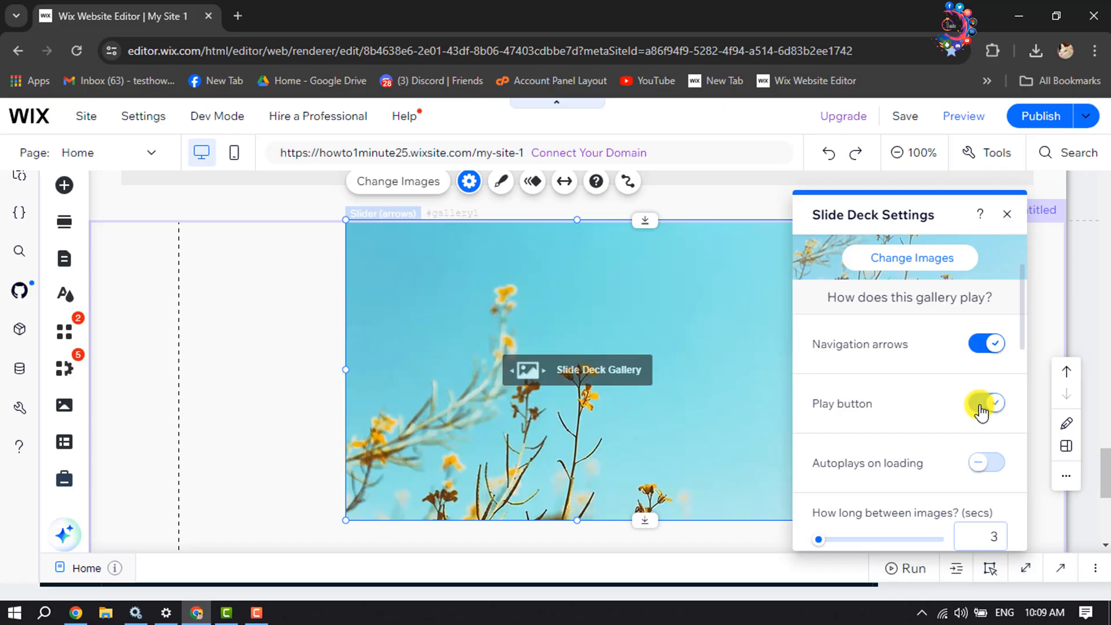
pyautogui.click(985, 403)
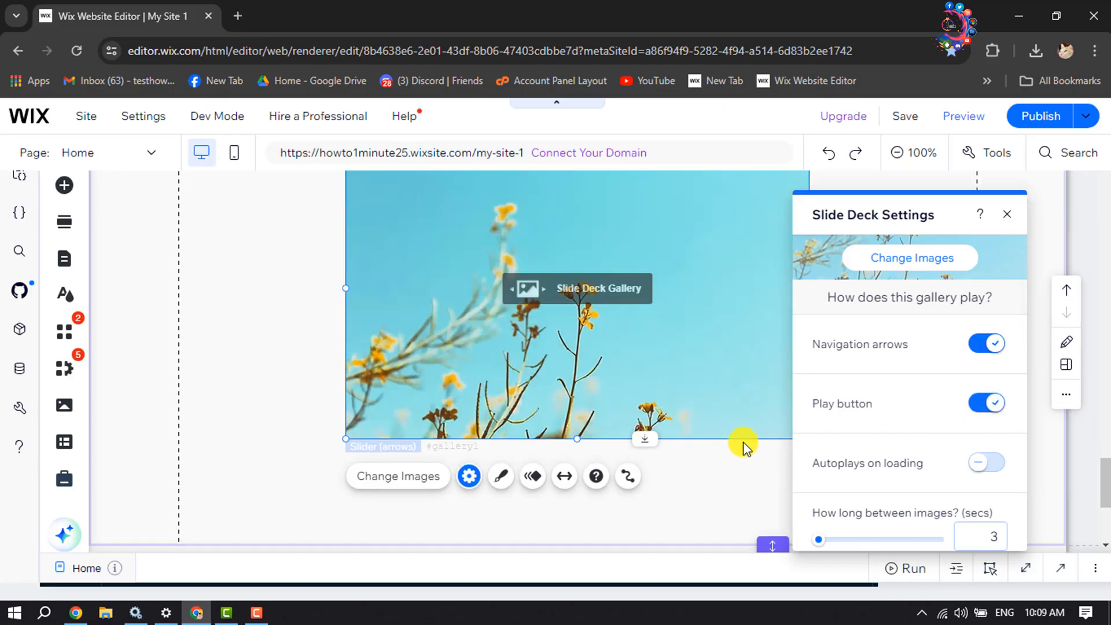
pyautogui.click(986, 402)
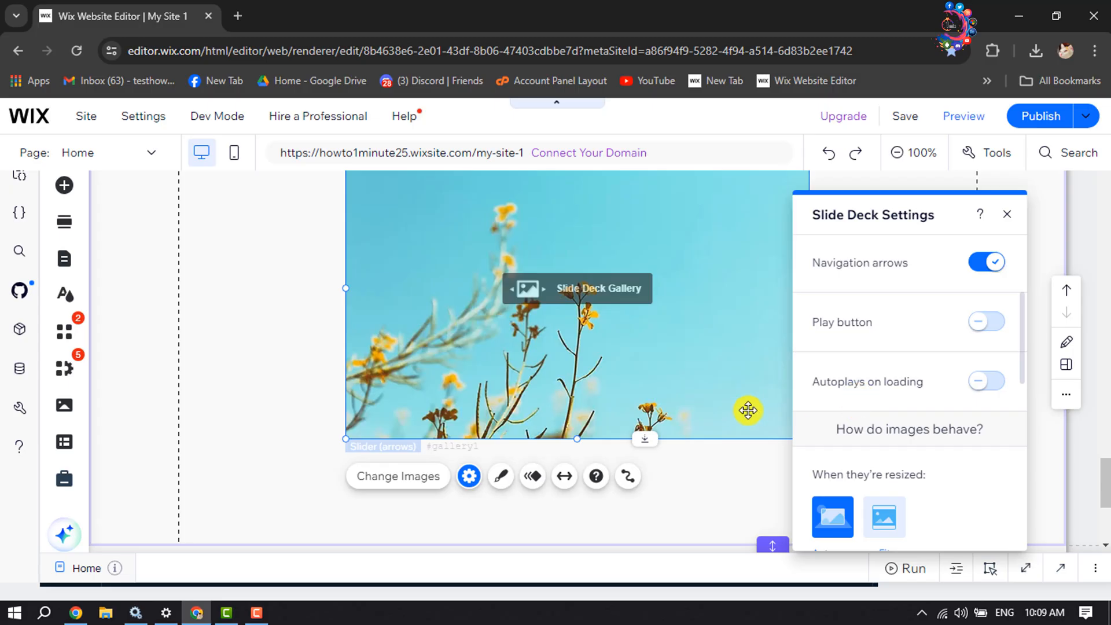
pyautogui.scroll(-3)
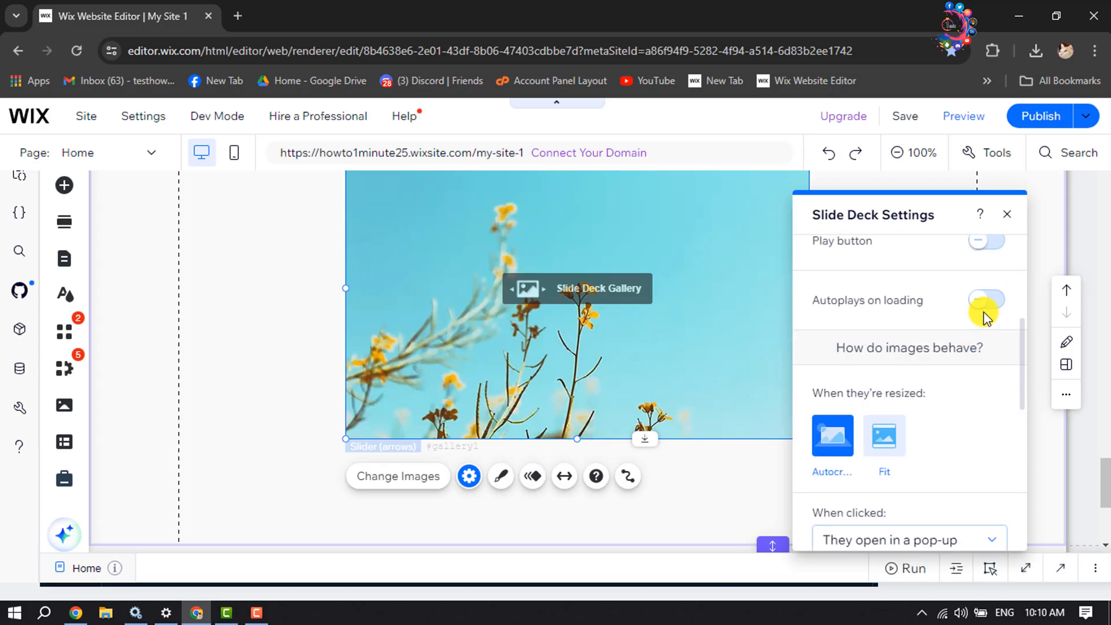
pyautogui.click(987, 300)
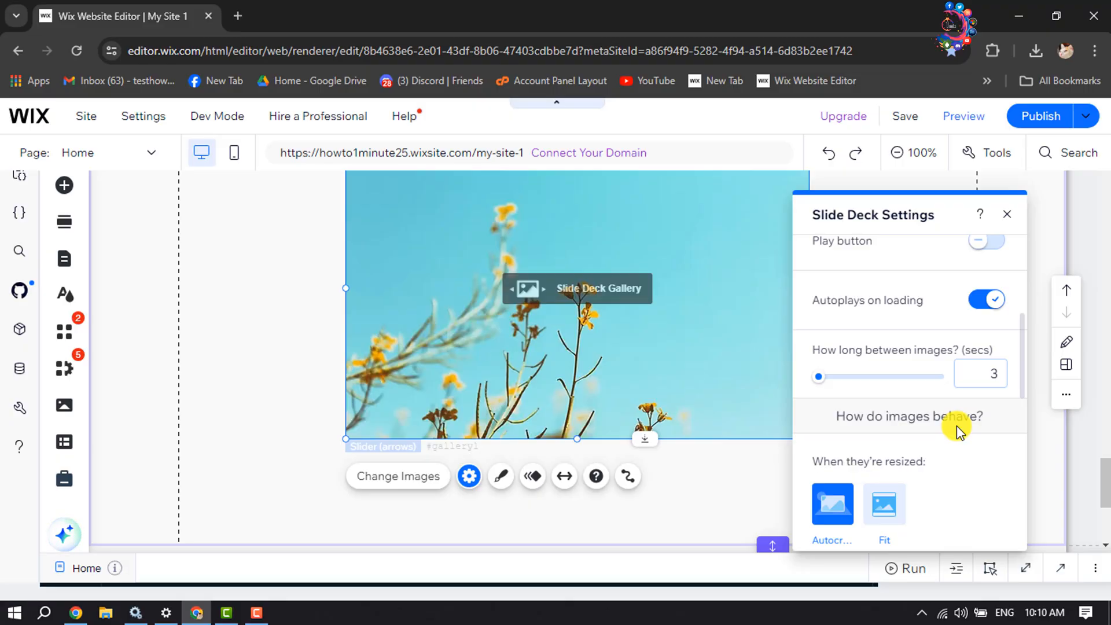
pyautogui.scroll(-3)
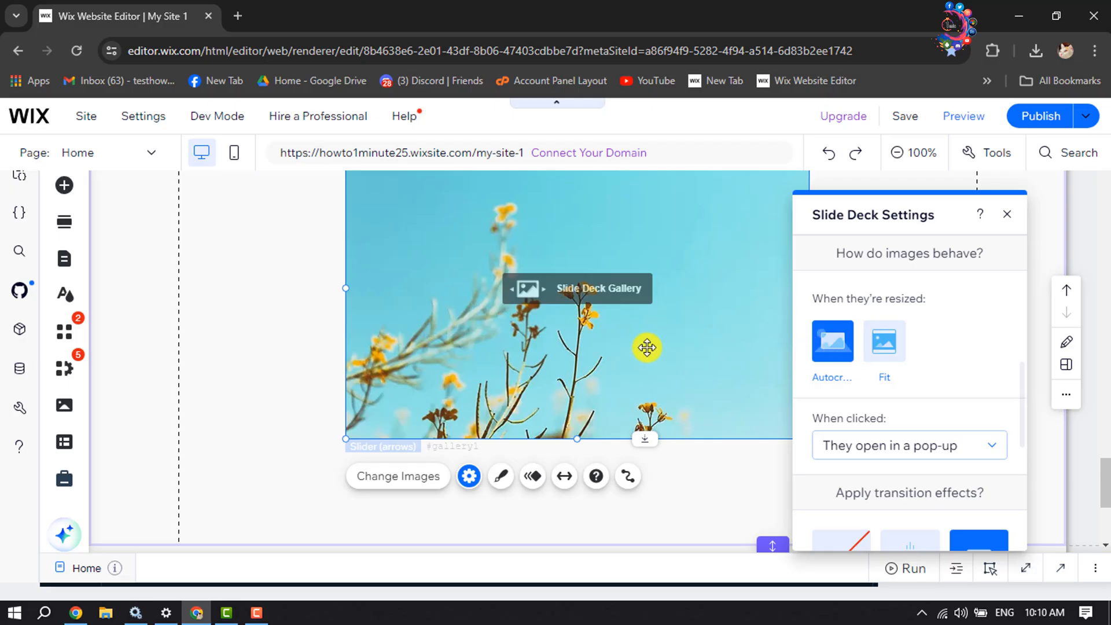
pyautogui.moveTo(597, 236)
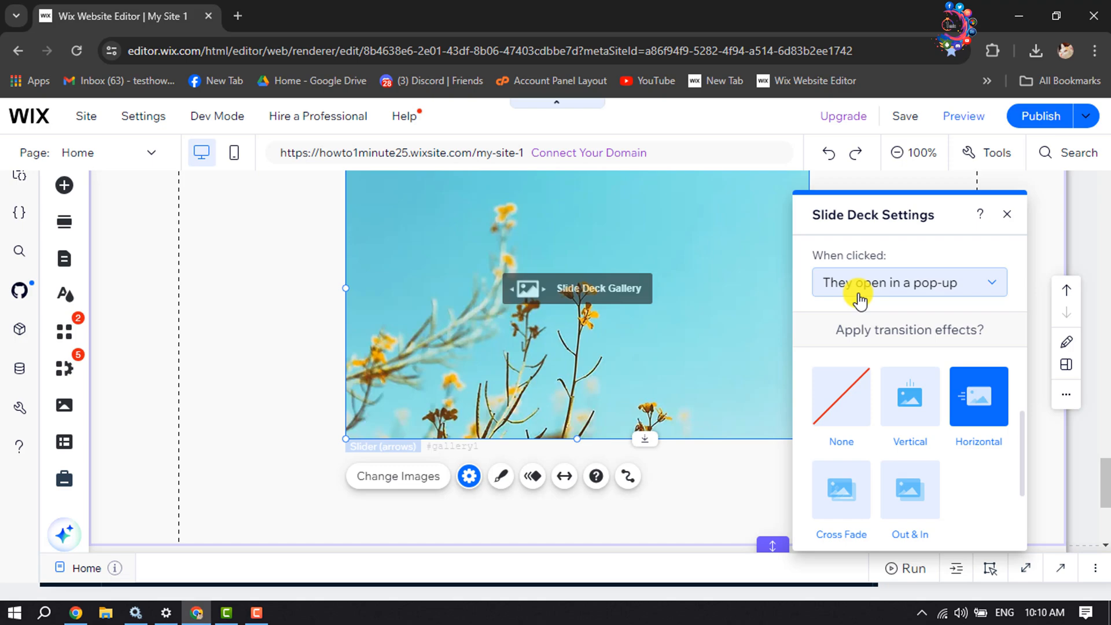
# Step: Set 'When clicked' to 'Nothing happens' and make horizontal transitions start 'From right'
pyautogui.click(908, 283)
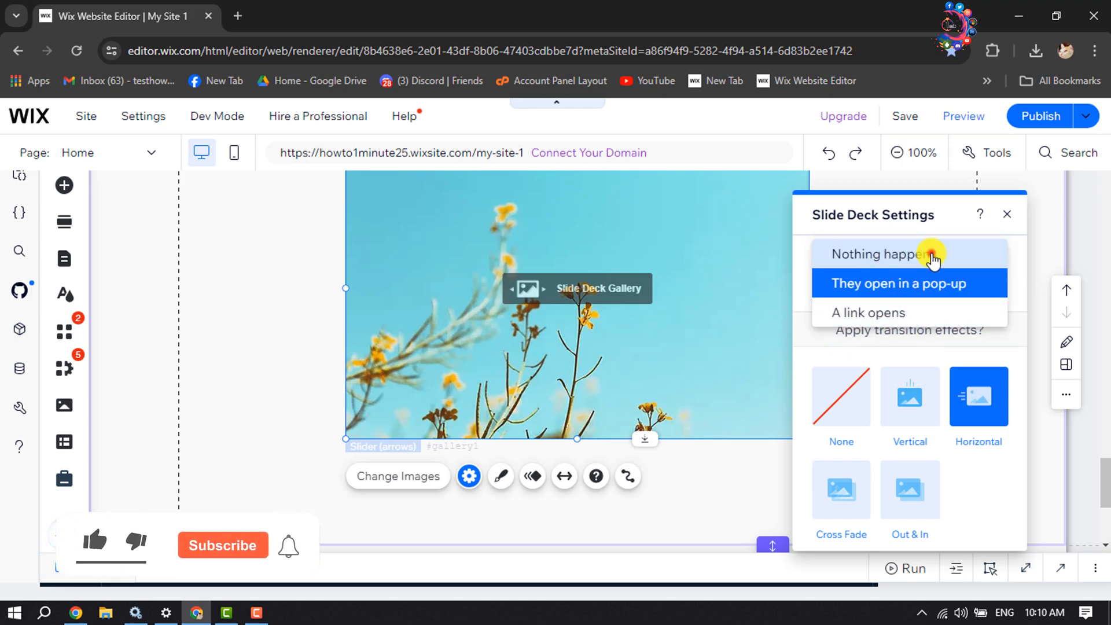
pyautogui.click(902, 253)
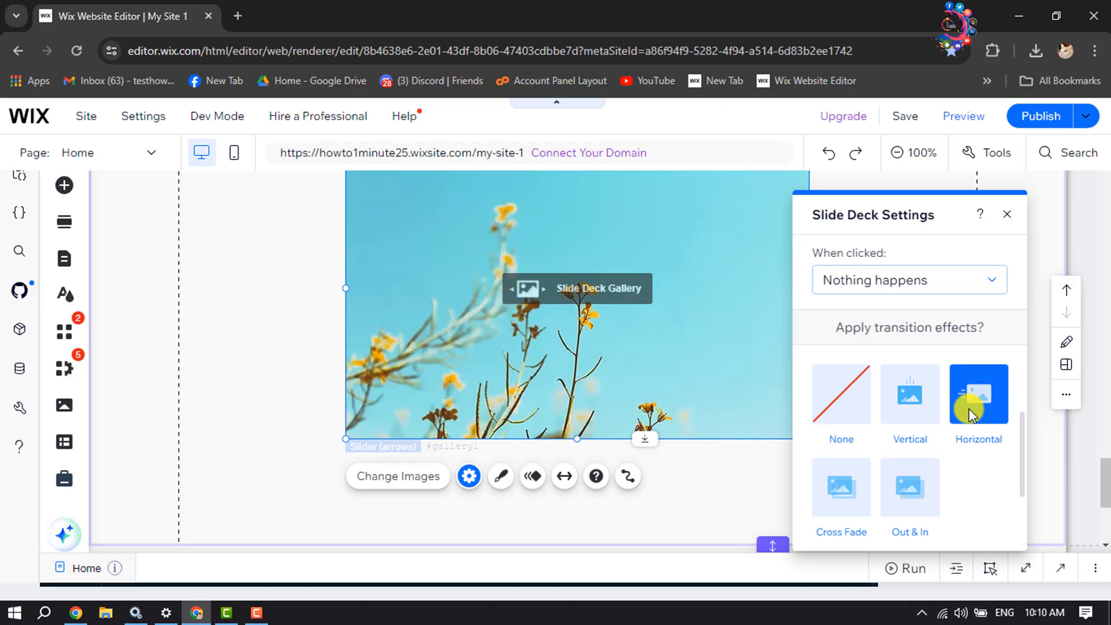
pyautogui.scroll(-3)
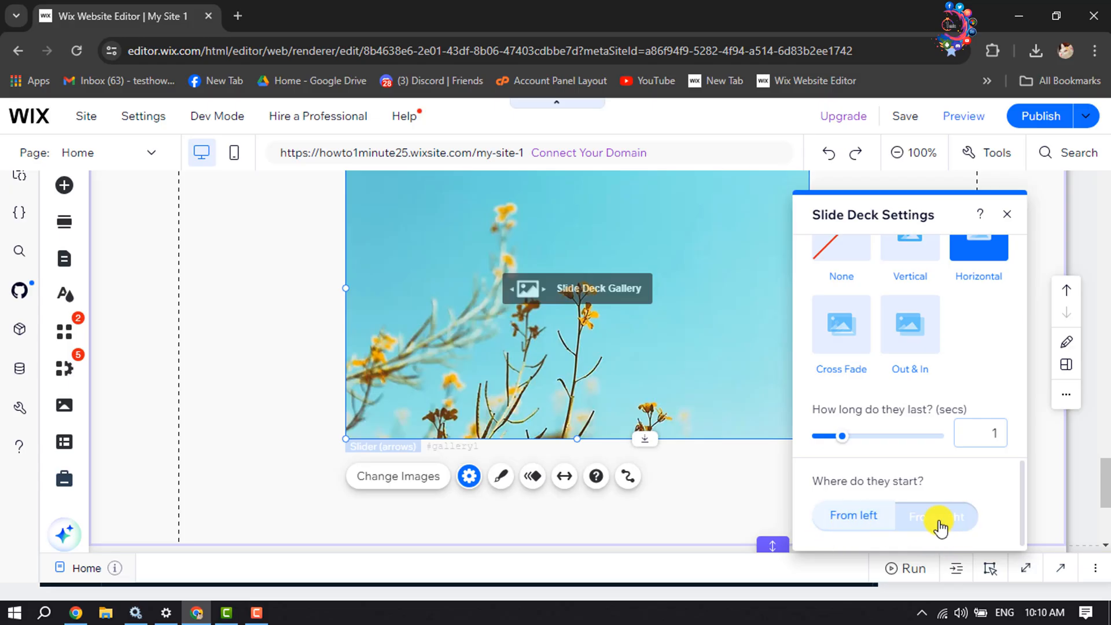
pyautogui.click(853, 515)
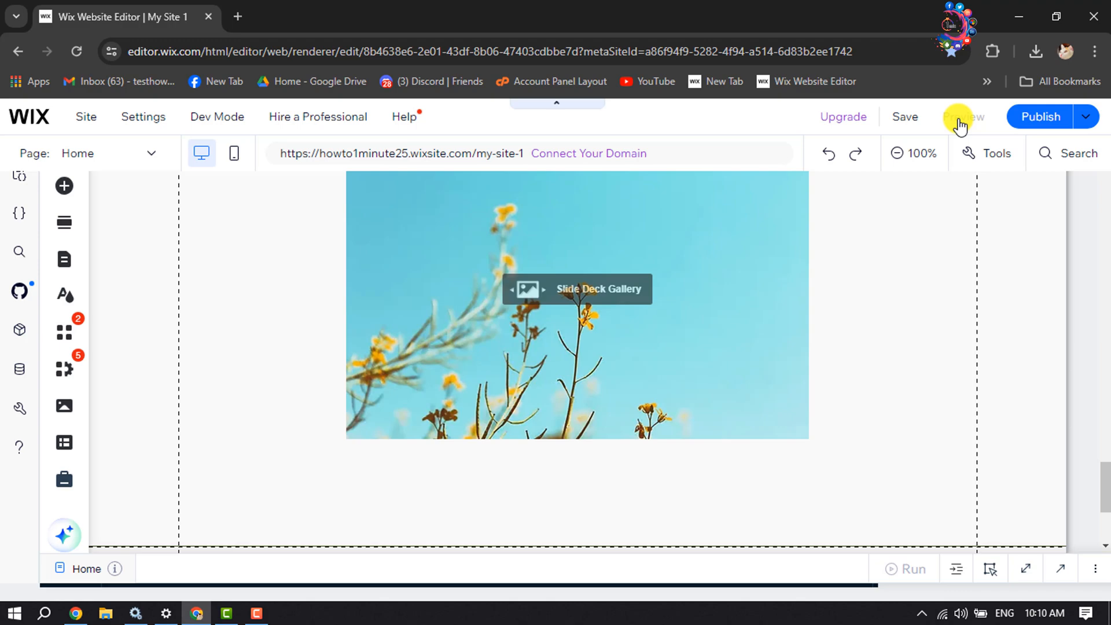
# Step: Preview the site and step through the slider's images with its arrows
pyautogui.click(965, 117)
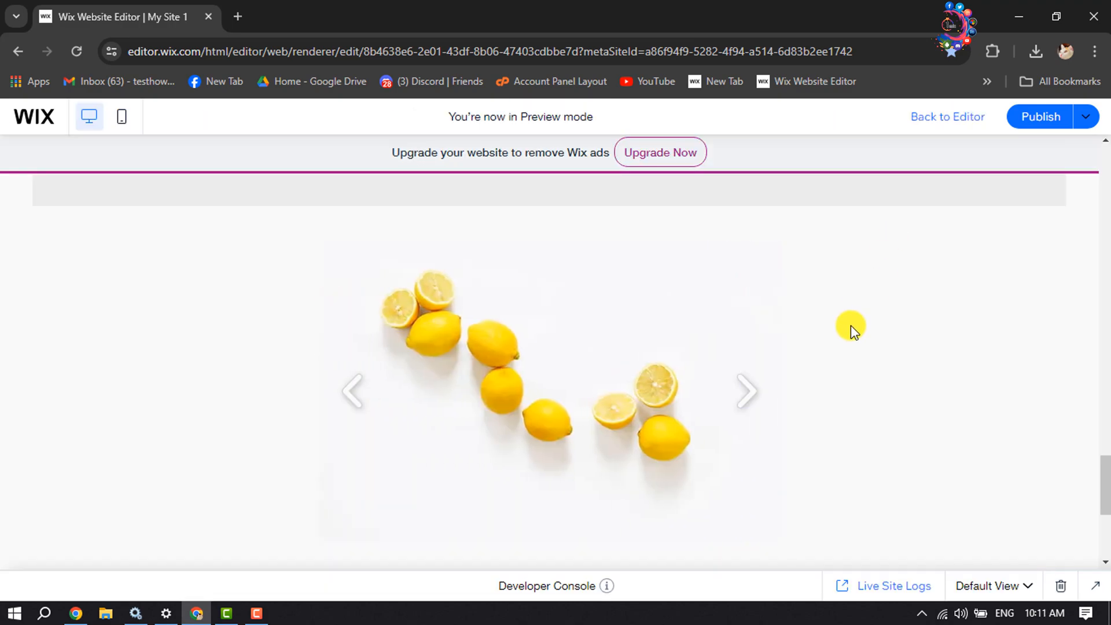
pyautogui.click(749, 390)
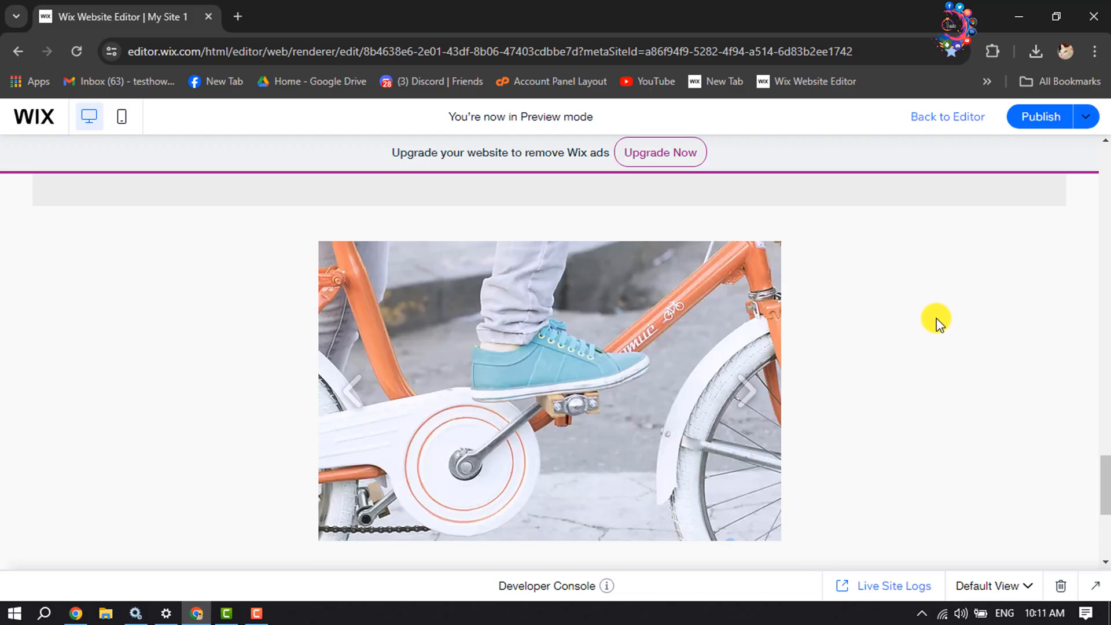
pyautogui.click(750, 408)
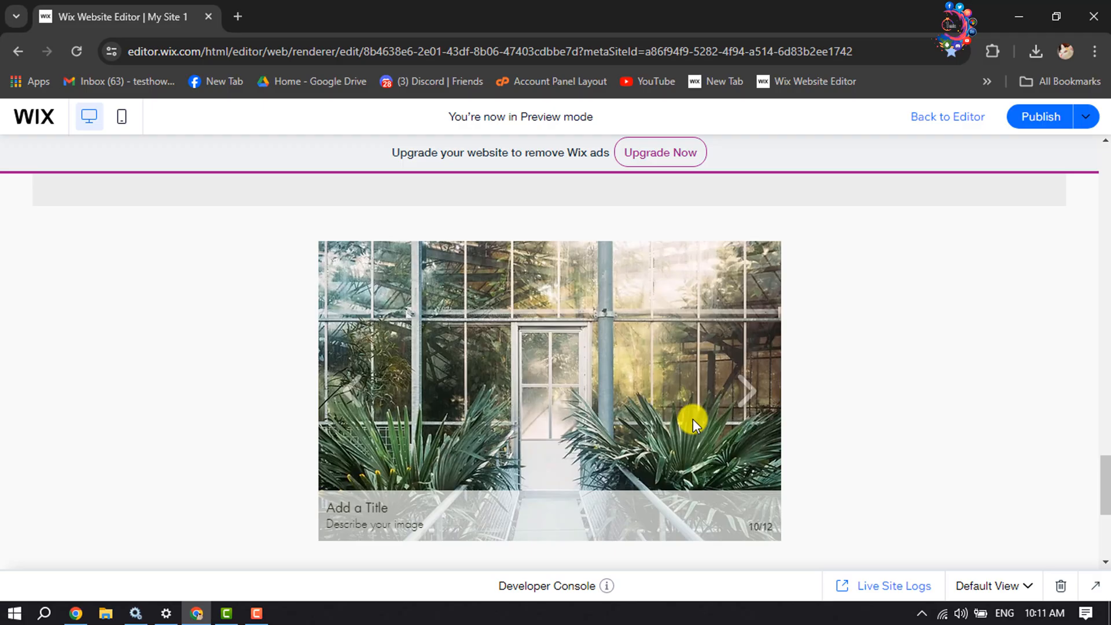
pyautogui.click(352, 393)
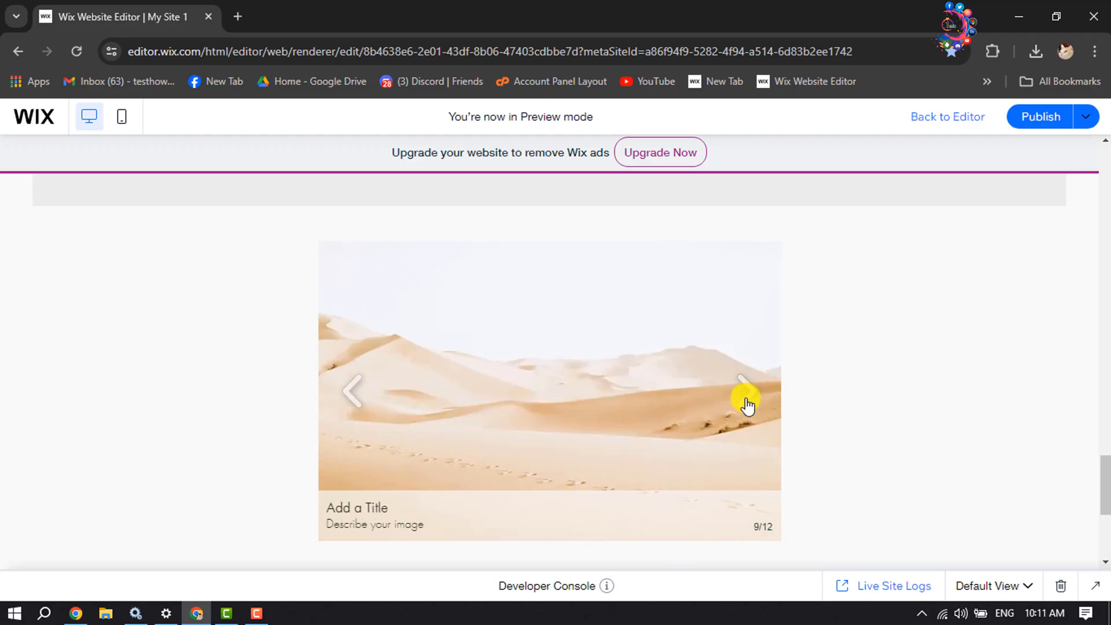
pyautogui.click(743, 392)
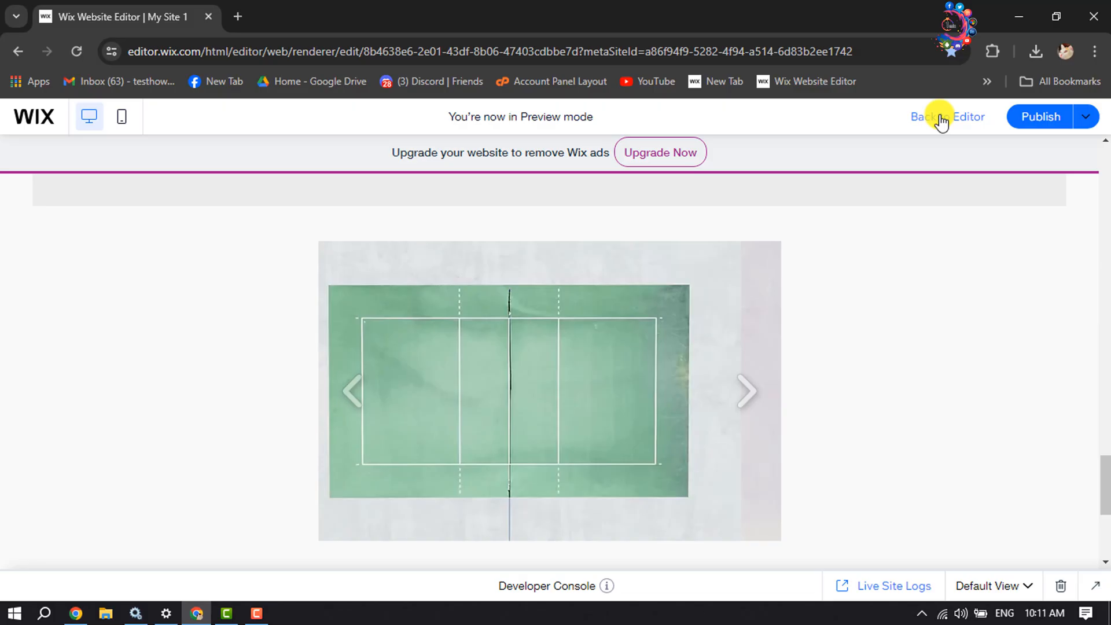
# Step: Back in the editor, stretch the Slide Deck gallery to W: 980 across the page margins and preview again
pyautogui.click(948, 115)
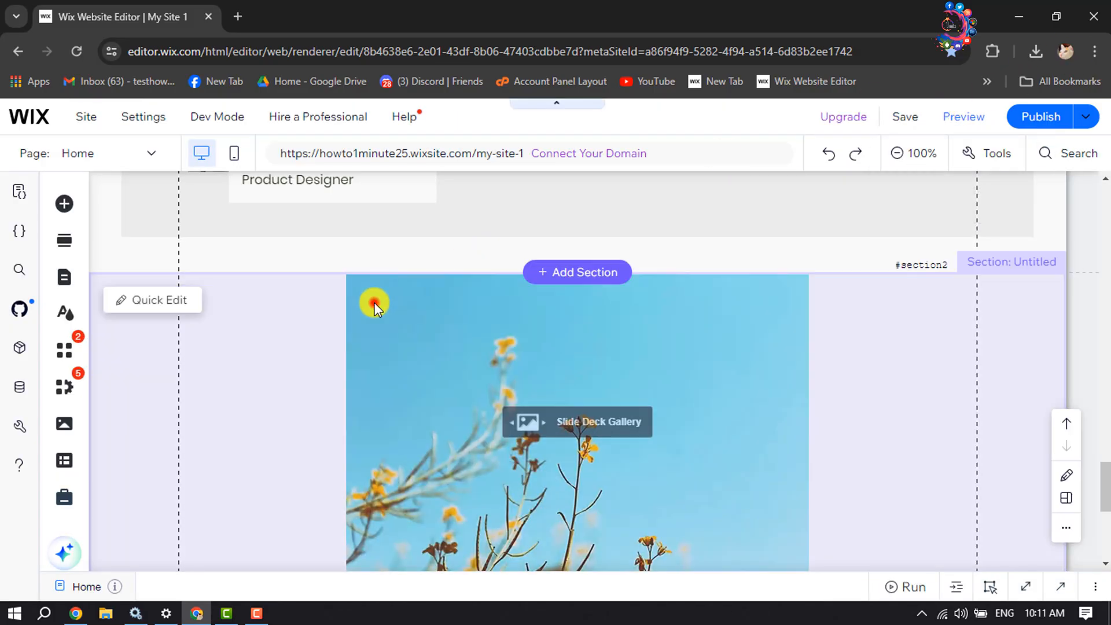
pyautogui.click(374, 301)
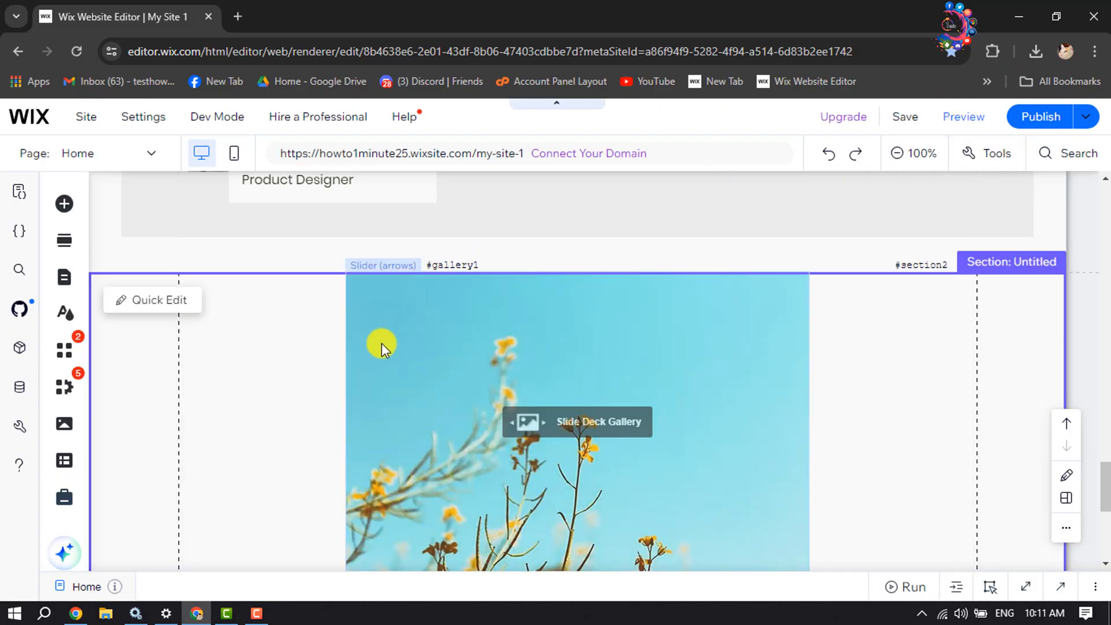
pyautogui.click(381, 347)
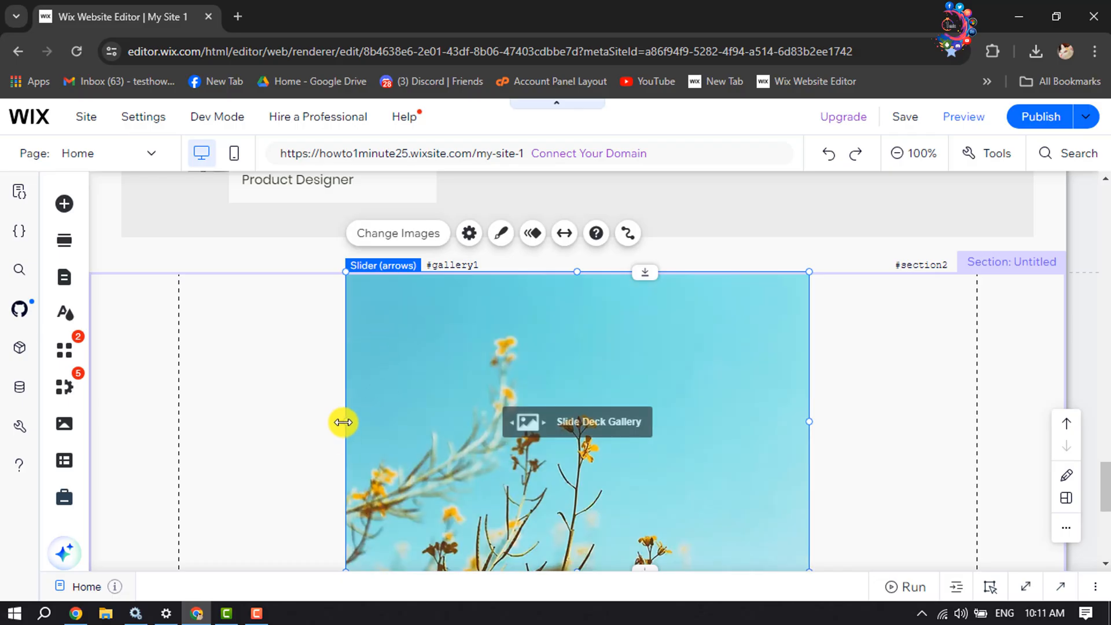
pyautogui.moveTo(344, 422); pyautogui.dragTo(323, 422)
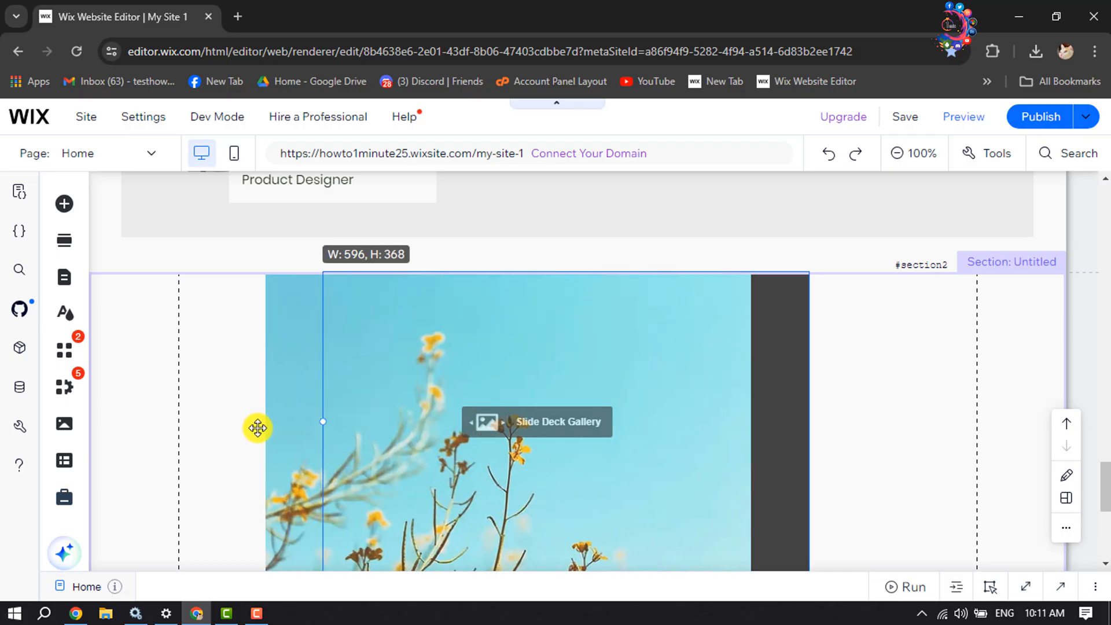
pyautogui.moveTo(323, 421); pyautogui.dragTo(240, 432)
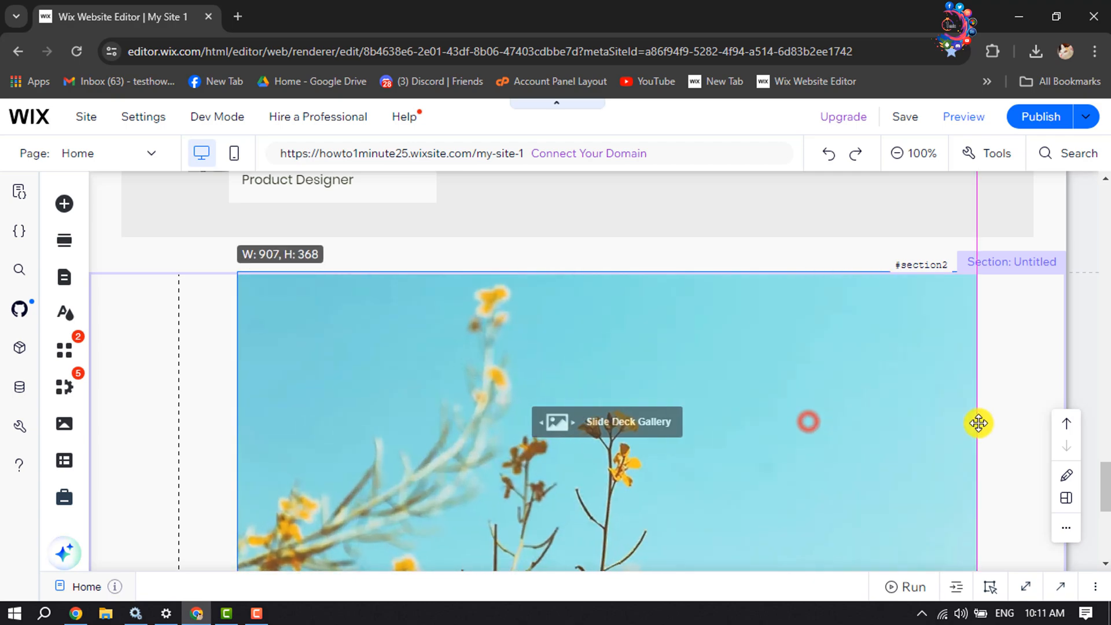
pyautogui.moveTo(978, 424); pyautogui.dragTo(175, 437)
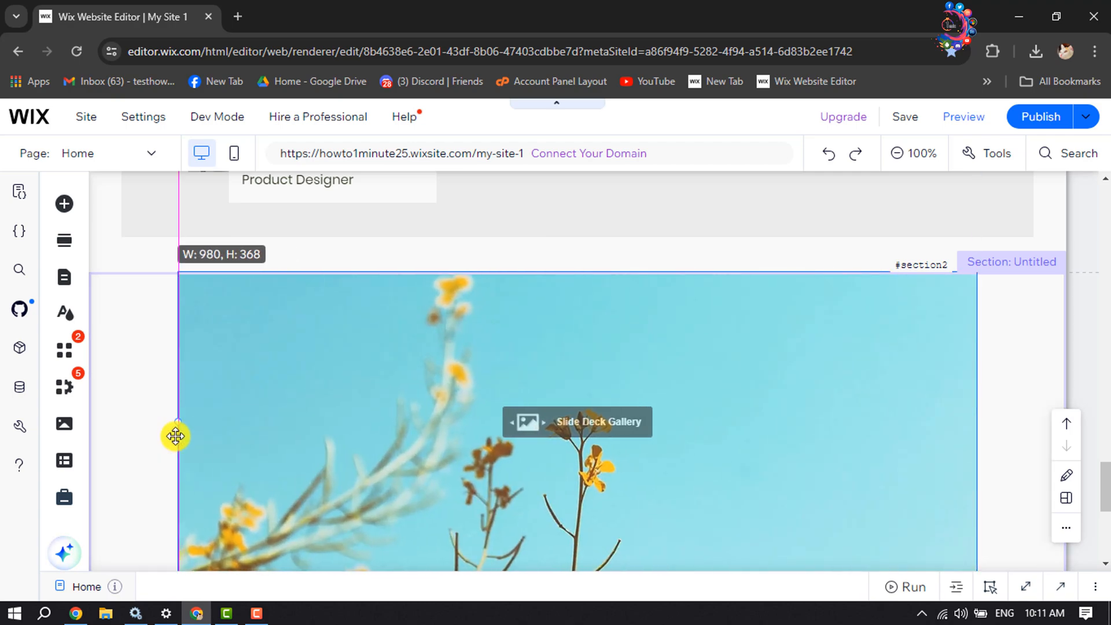
pyautogui.click(962, 115)
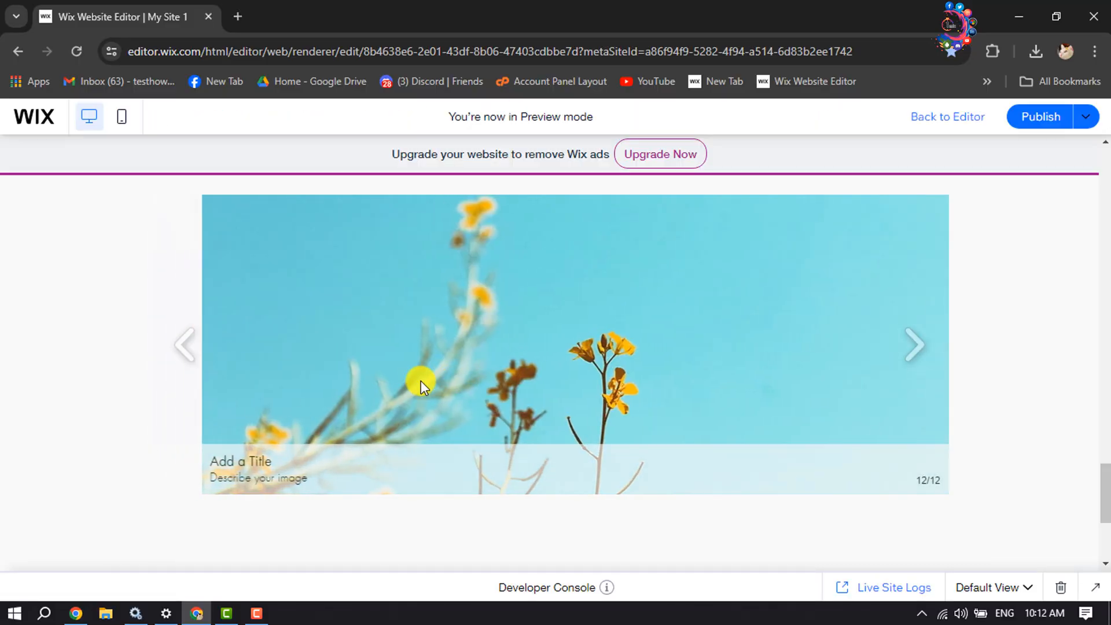
pyautogui.click(914, 345)
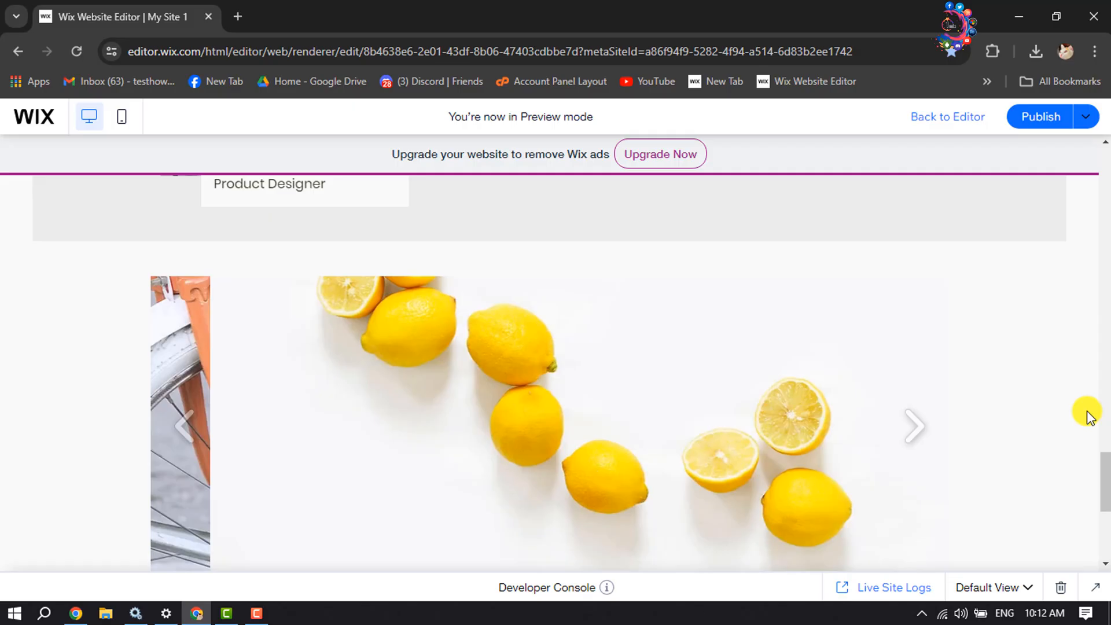
pyautogui.click(913, 426)
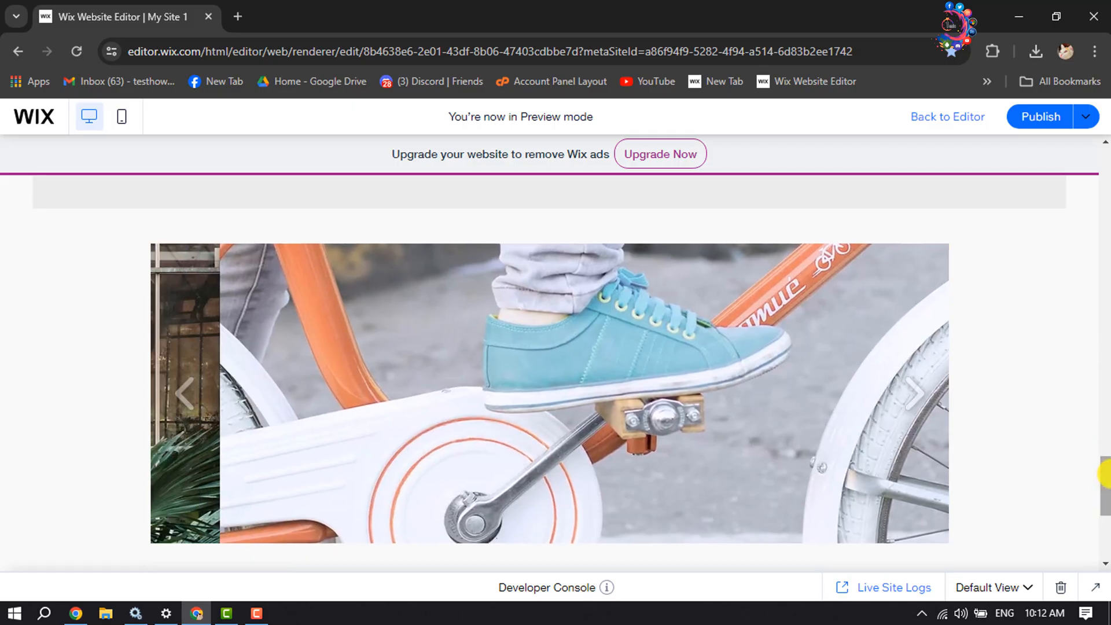
pyautogui.click(915, 394)
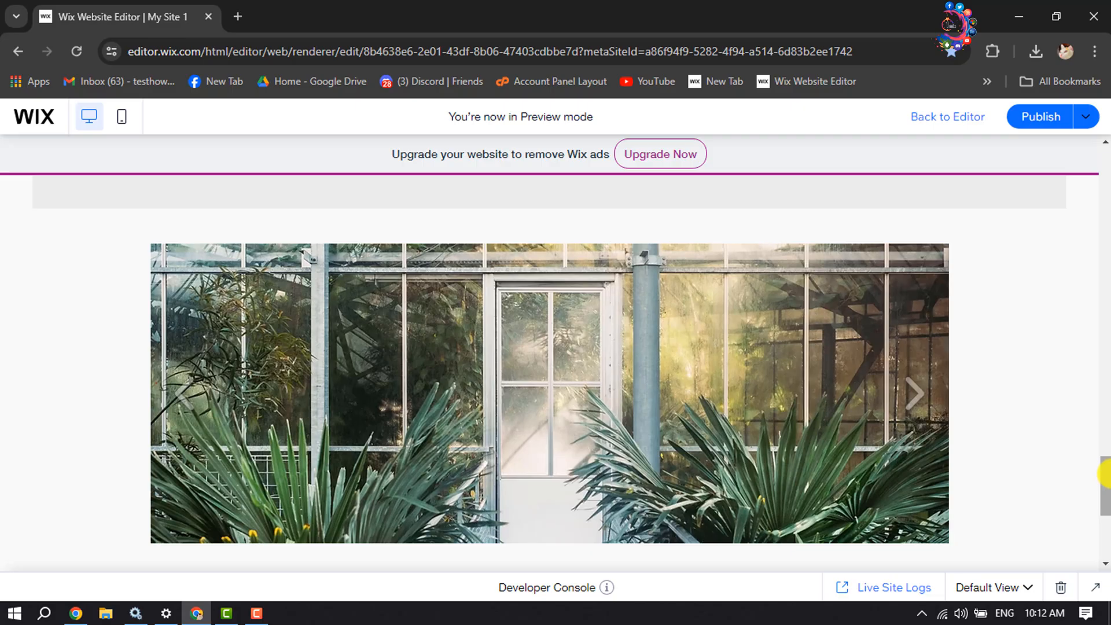
pyautogui.click(914, 394)
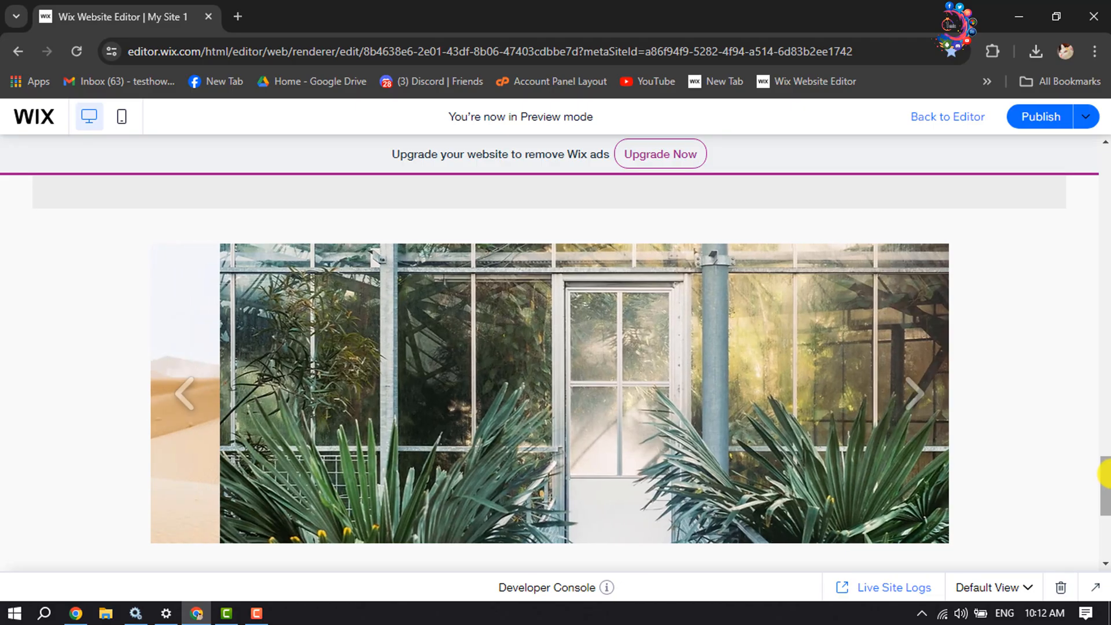